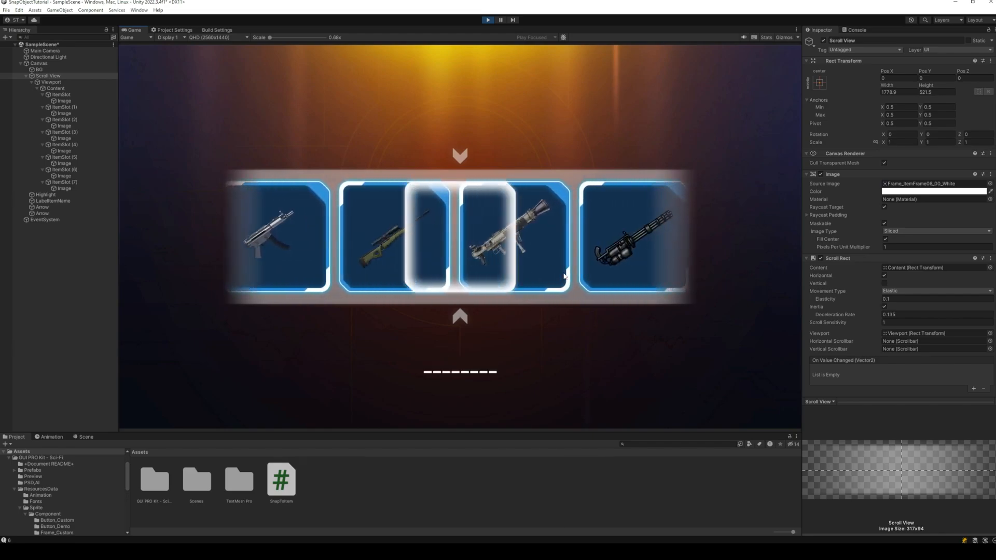
# - Play the Gallery Level Selection for Unity preview video showing curved menus and character card carousels
pyautogui.hscroll(3)
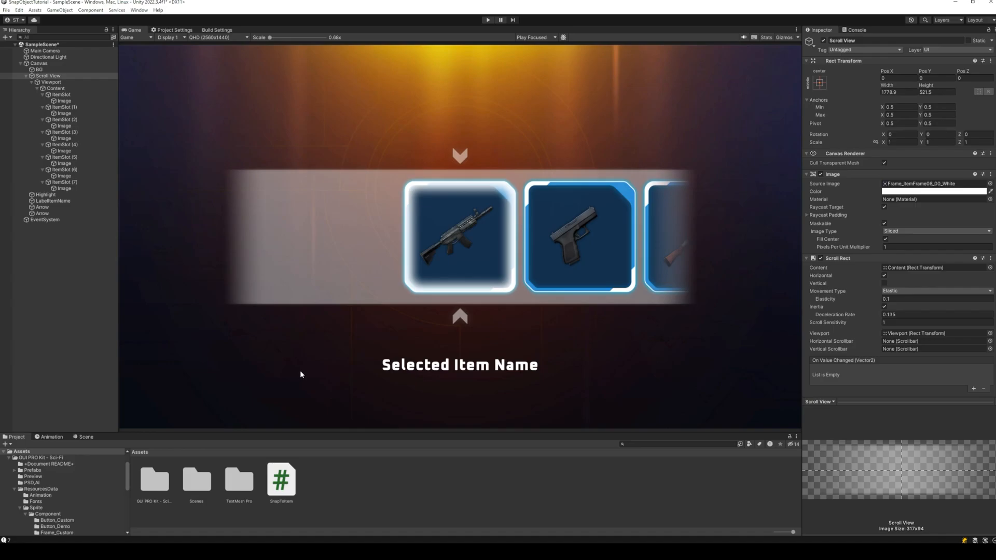
pyautogui.click(487, 19)
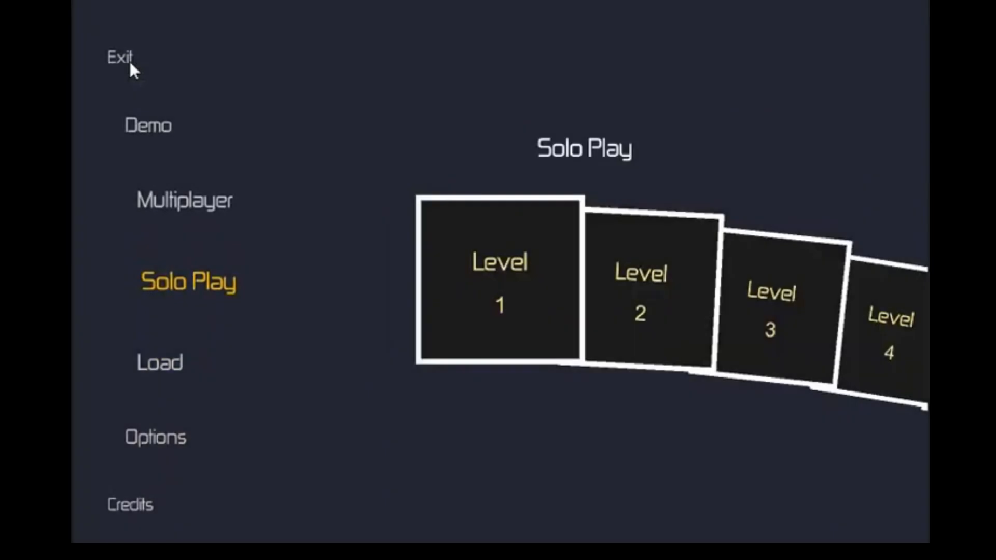
pyautogui.click(120, 57)
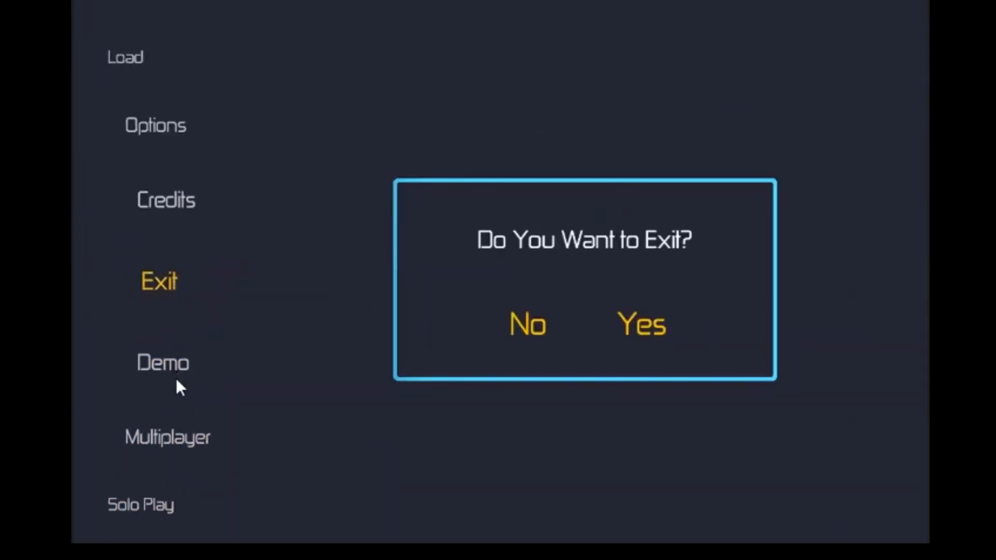
pyautogui.click(527, 324)
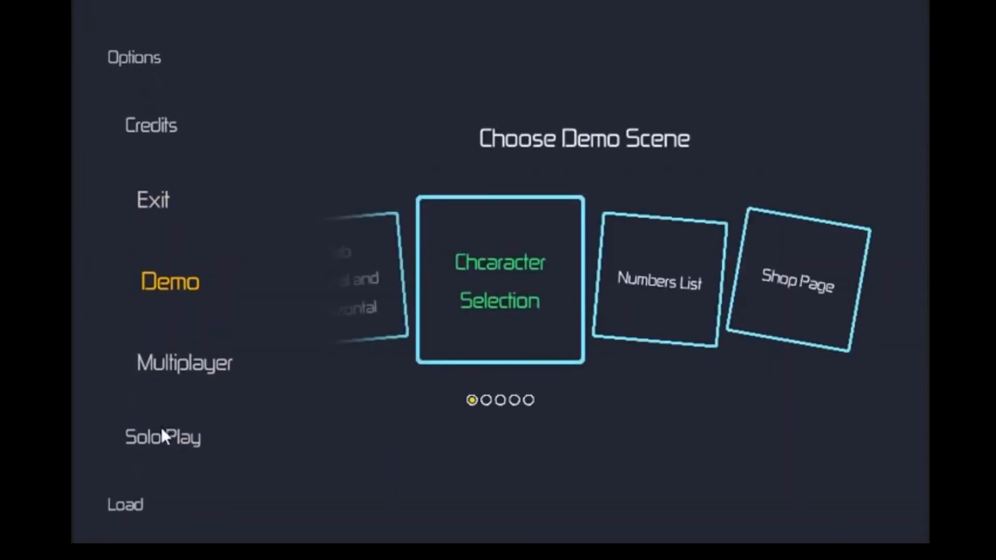
pyautogui.click(163, 437)
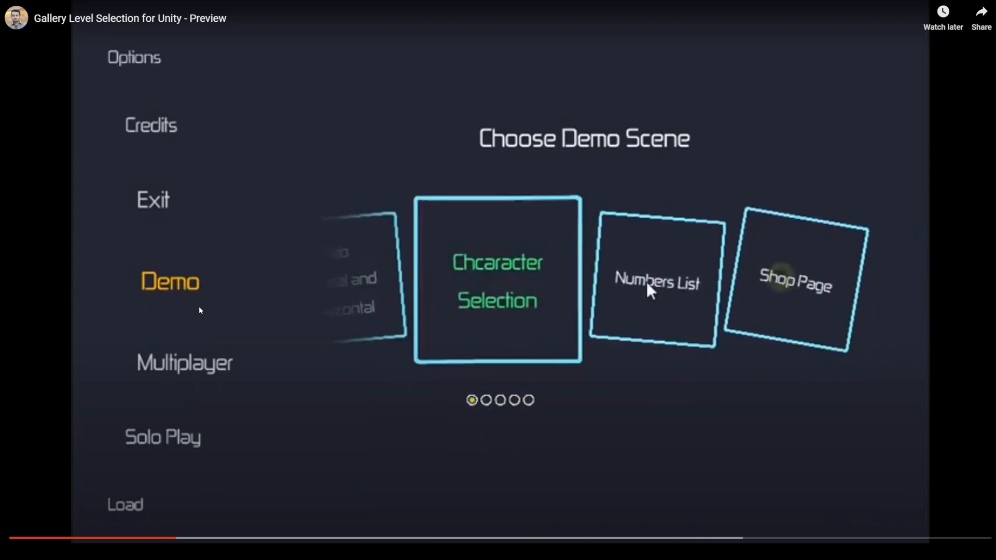
pyautogui.click(656, 282)
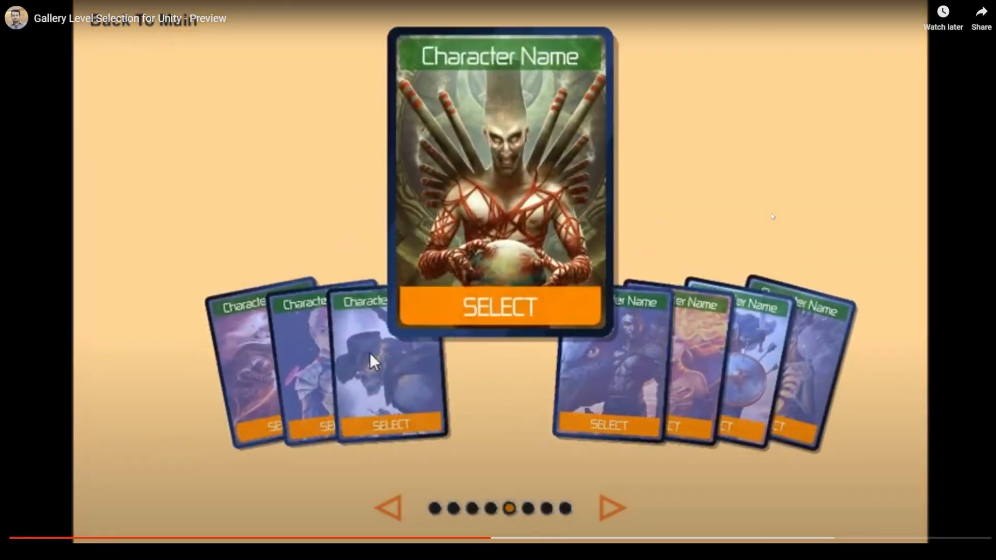
pyautogui.click(388, 508)
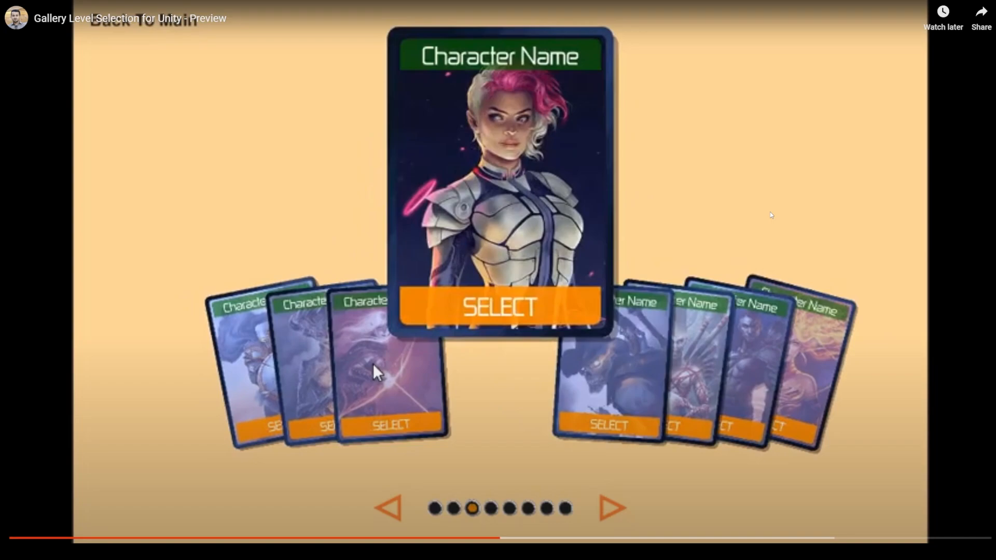
pyautogui.click(387, 507)
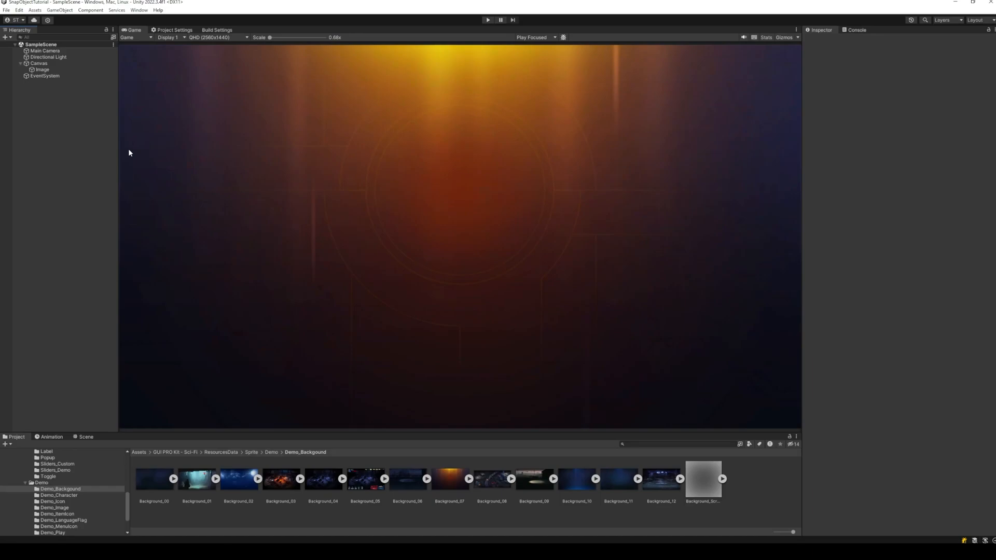
pyautogui.moveTo(142, 355)
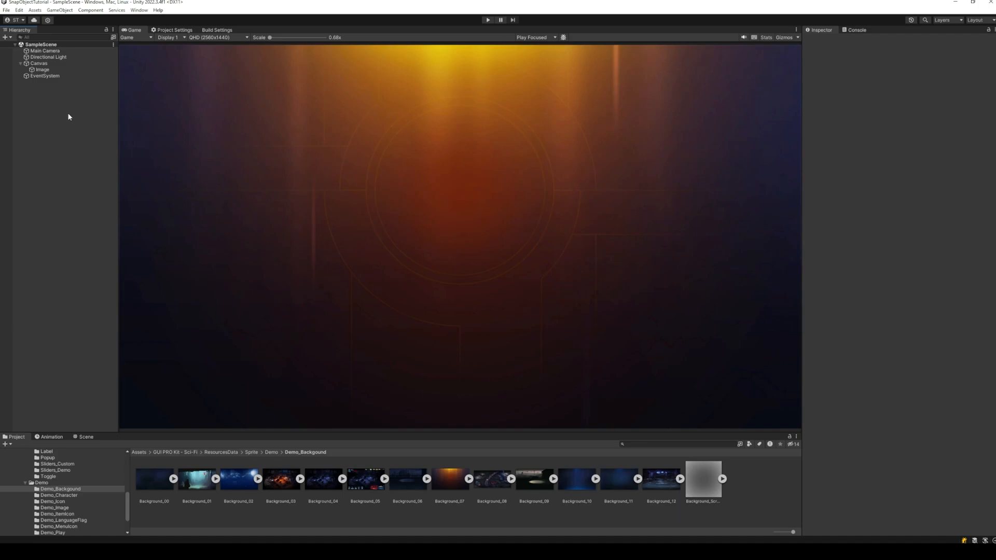
# - Create a Scroll View under the Canvas and delete its horizontal and vertical scrollbars
pyautogui.rightClick(40, 63)
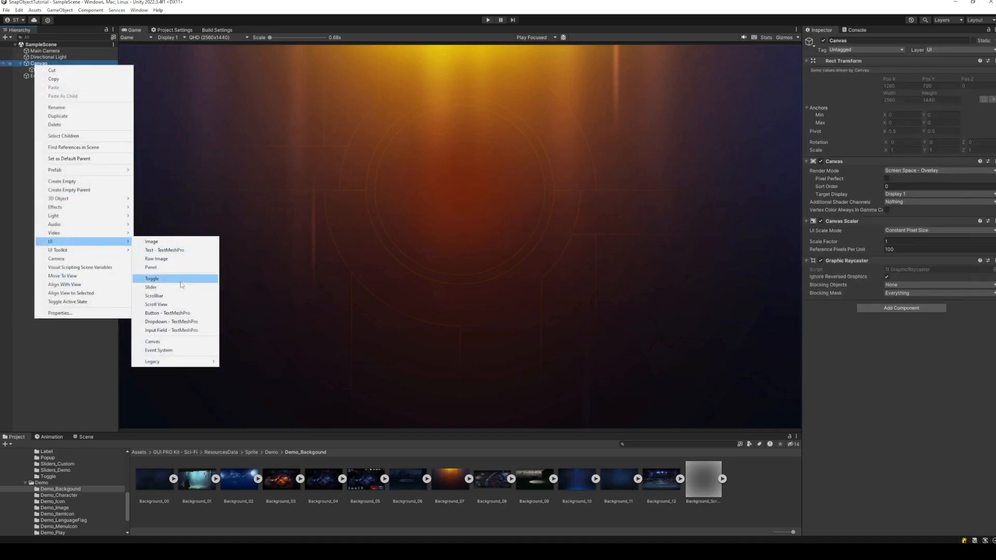
pyautogui.click(156, 304)
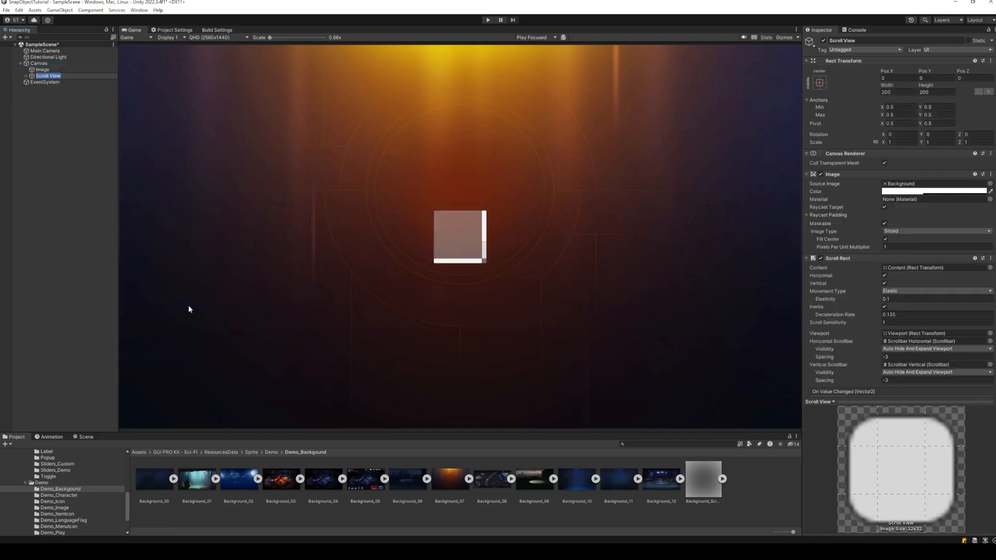
pyautogui.click(63, 88)
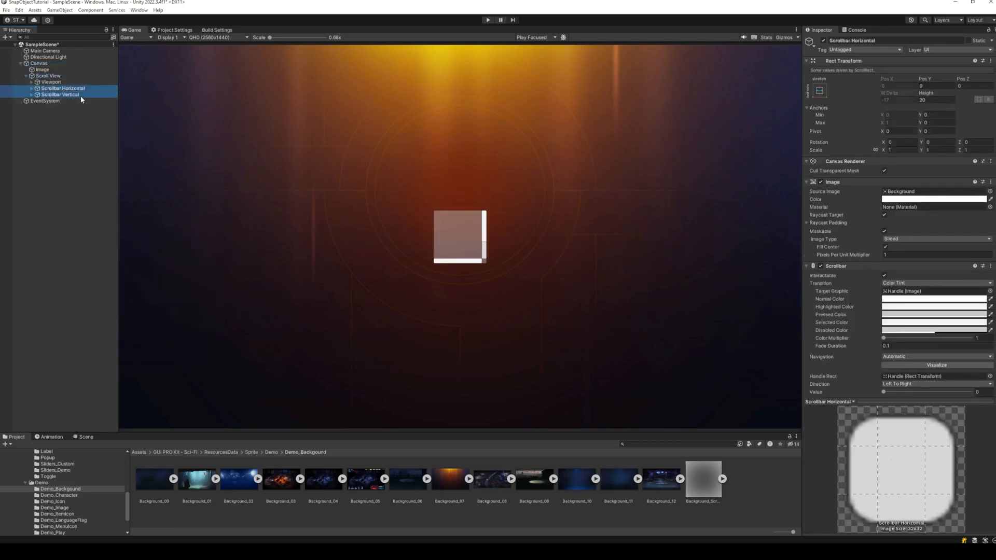
pyautogui.click(60, 95)
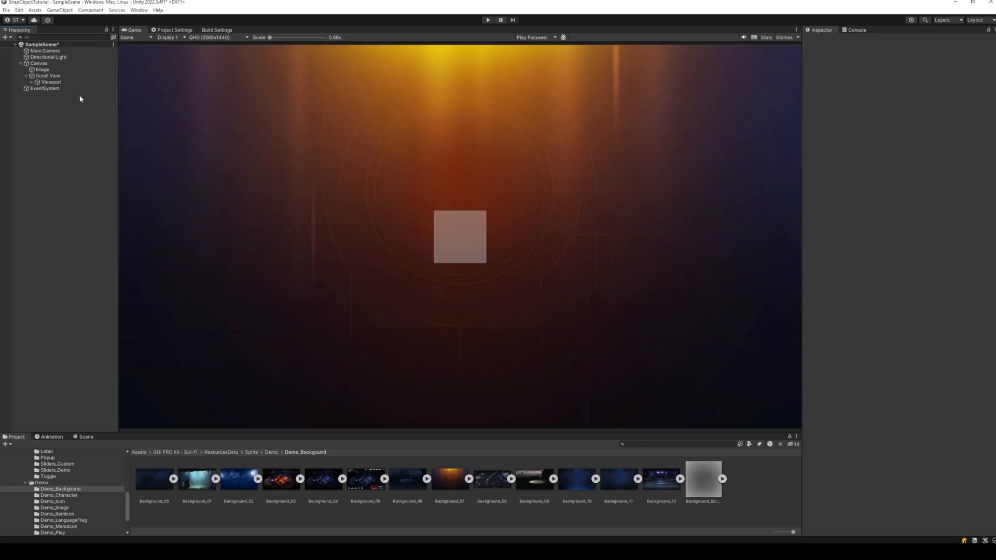
pyautogui.click(48, 75)
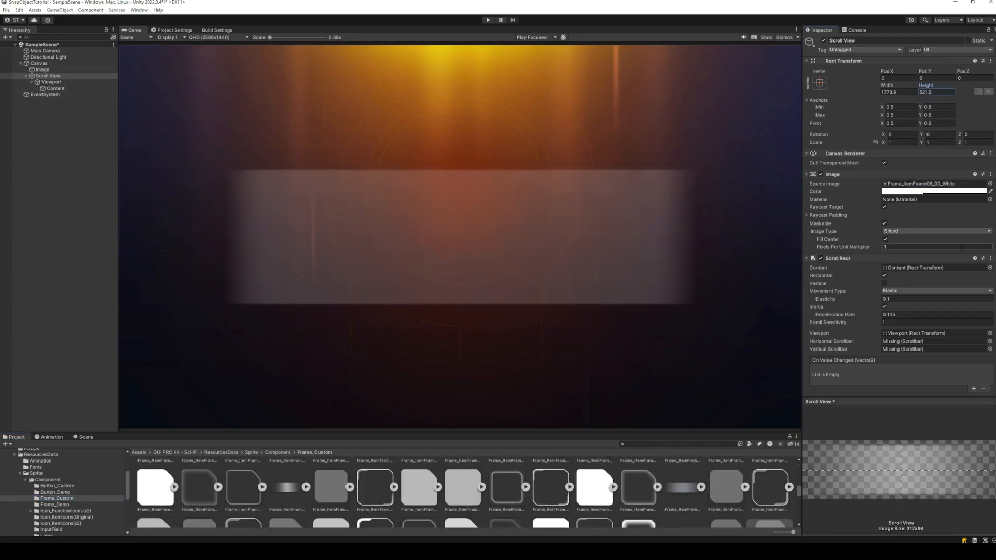
# - Resize the Scroll View to 1778.9×521.5 with a frame sprite, name the 450×450 frame image Highlight, and rename the background BG
pyautogui.click(933, 191)
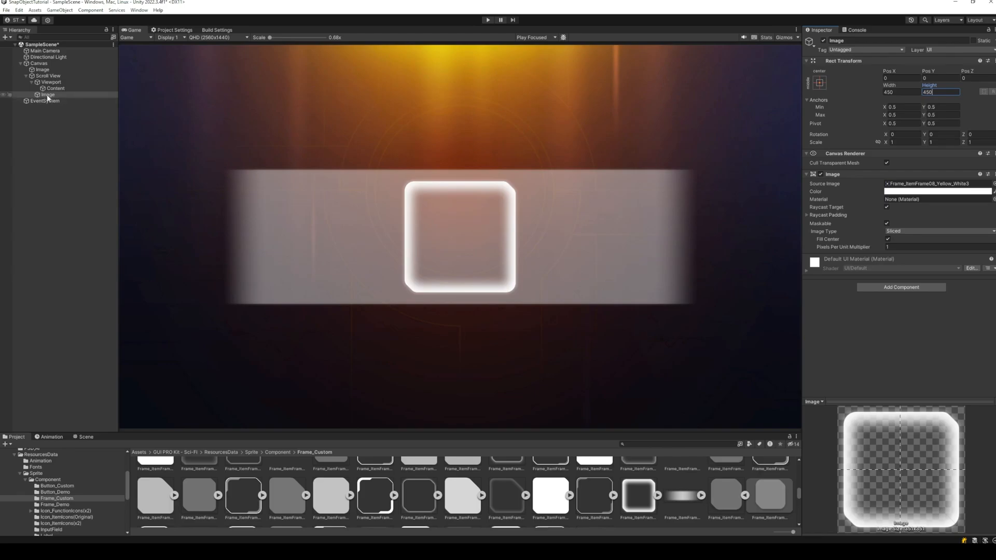
pyautogui.click(42, 70)
pyautogui.write('High')
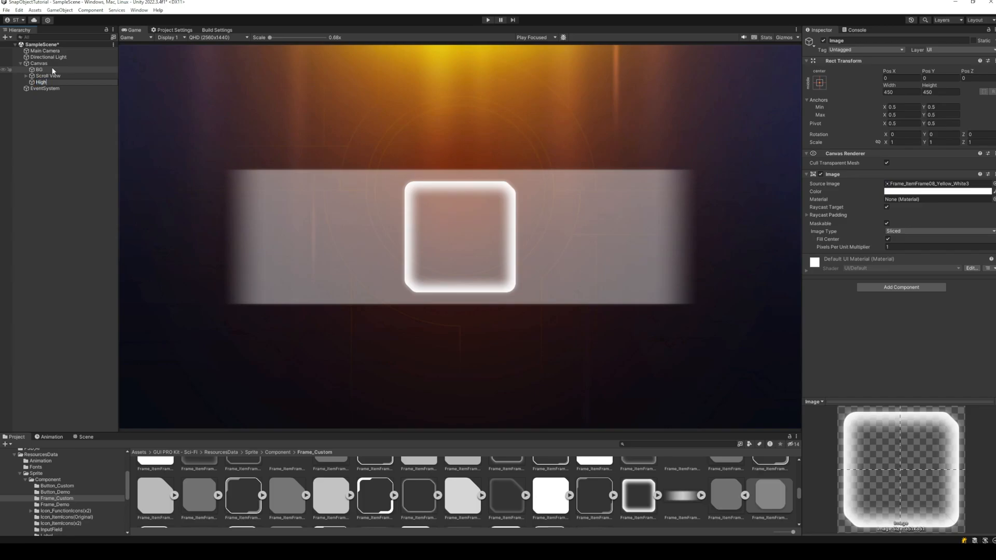
pyautogui.click(55, 87)
pyautogui.write('horizo')
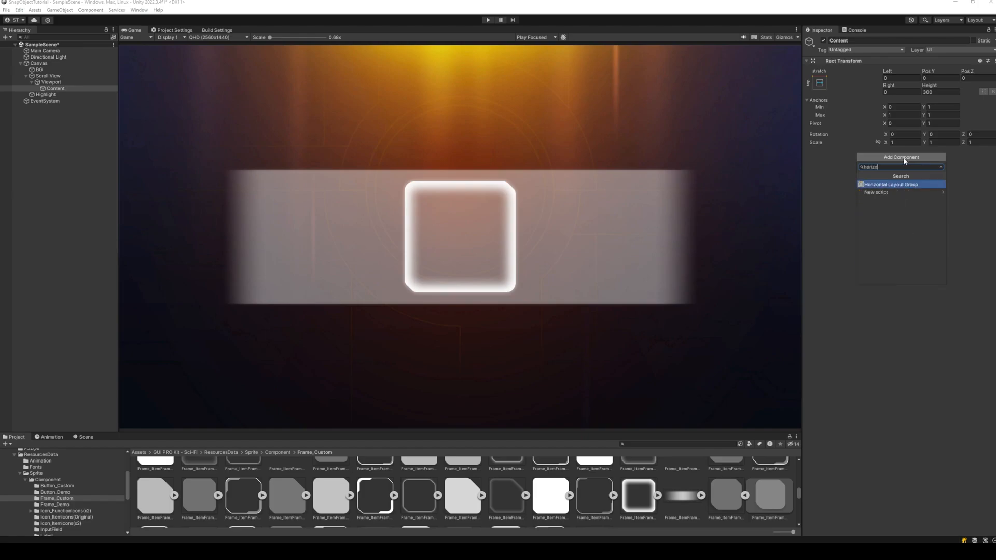
# - Add a Horizontal Layout Group with Use Child Scale Width and a Content Size Fitter to the Content object
pyautogui.click(891, 185)
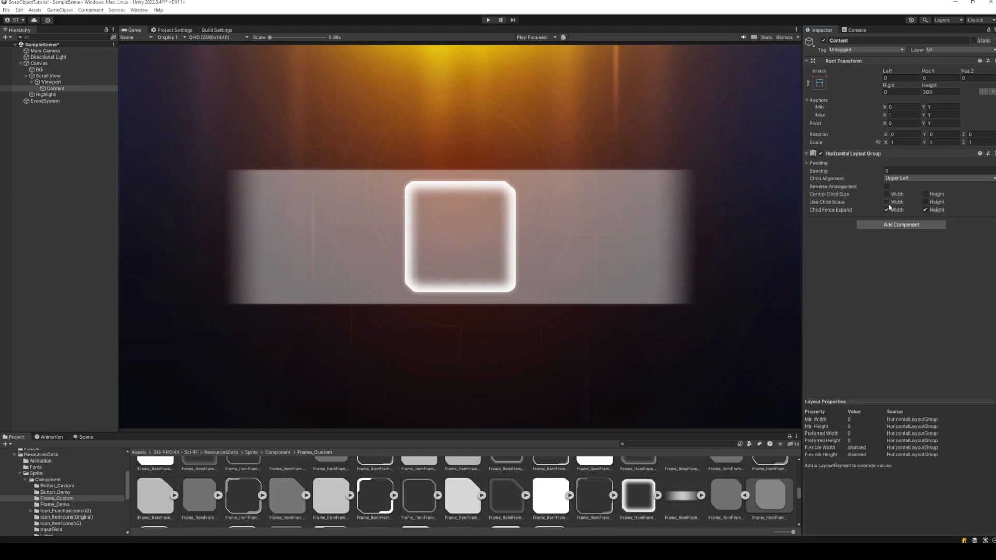
pyautogui.click(887, 202)
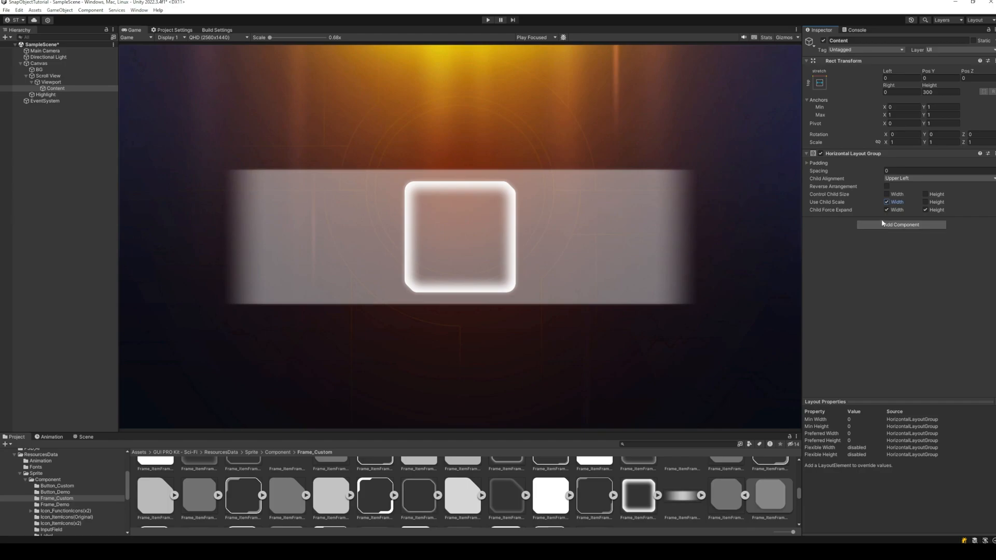
pyautogui.click(901, 225)
pyautogui.write('pr')
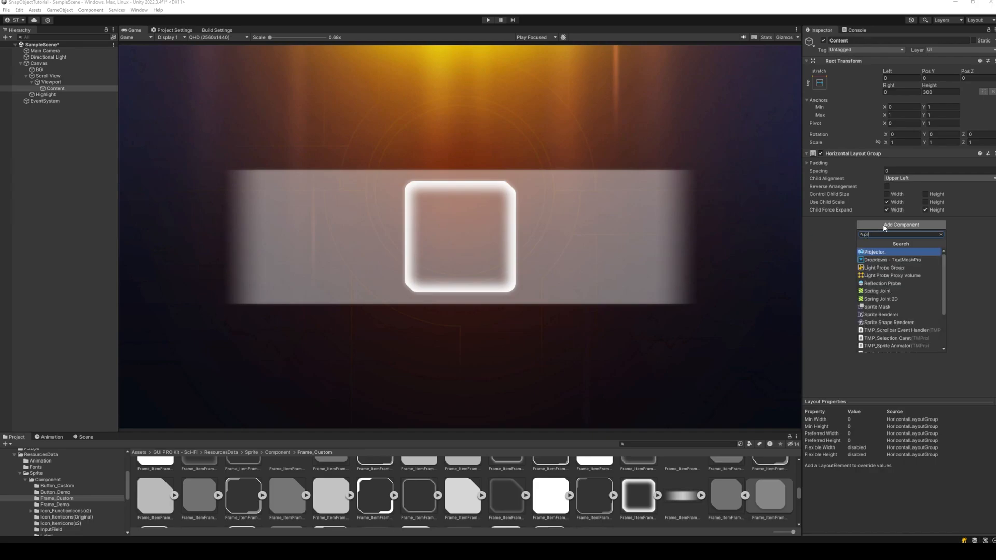
pyautogui.click(892, 260)
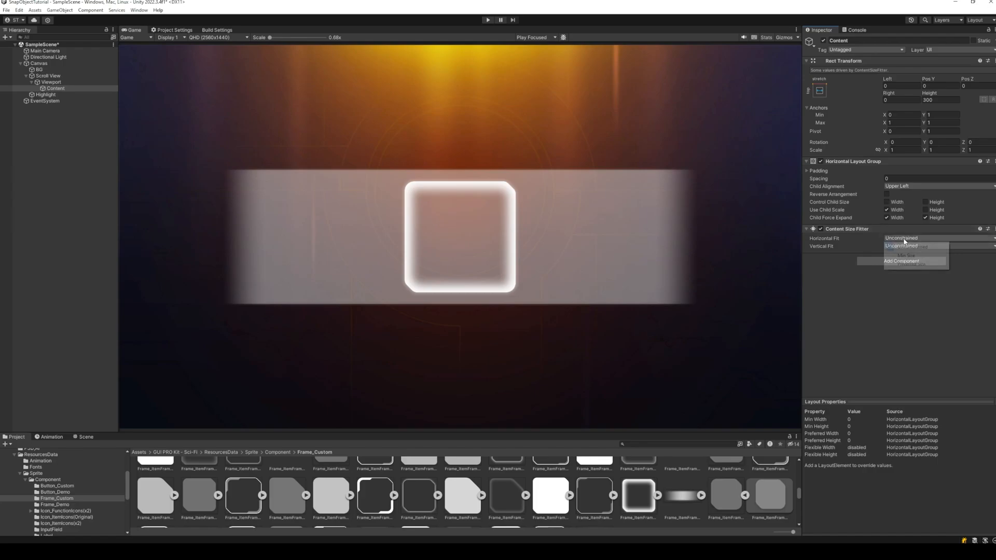
pyautogui.click(902, 262)
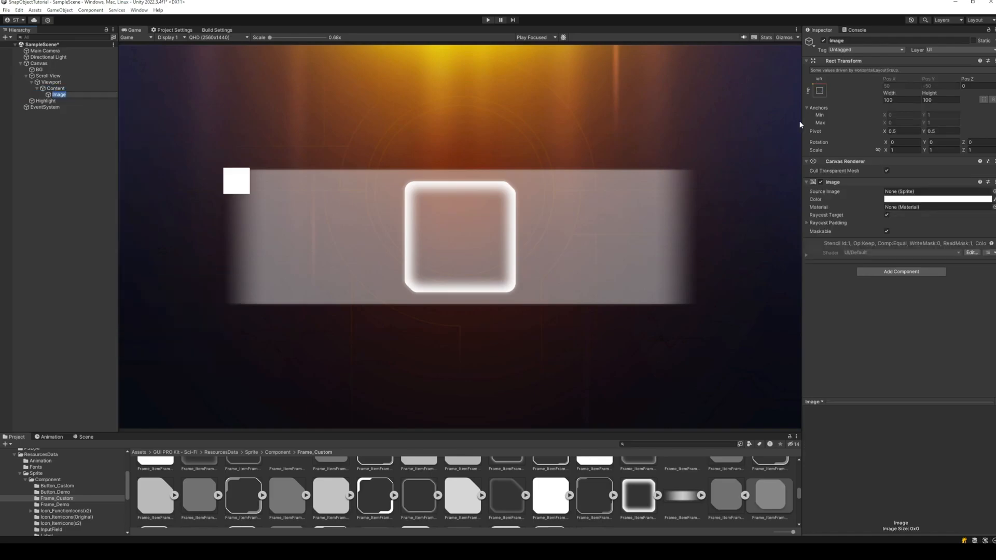
# - Make the item image a 450-pixel blue sci-fi frame and remove the extra copies so one remains behind the Highlight
pyautogui.click(55, 480)
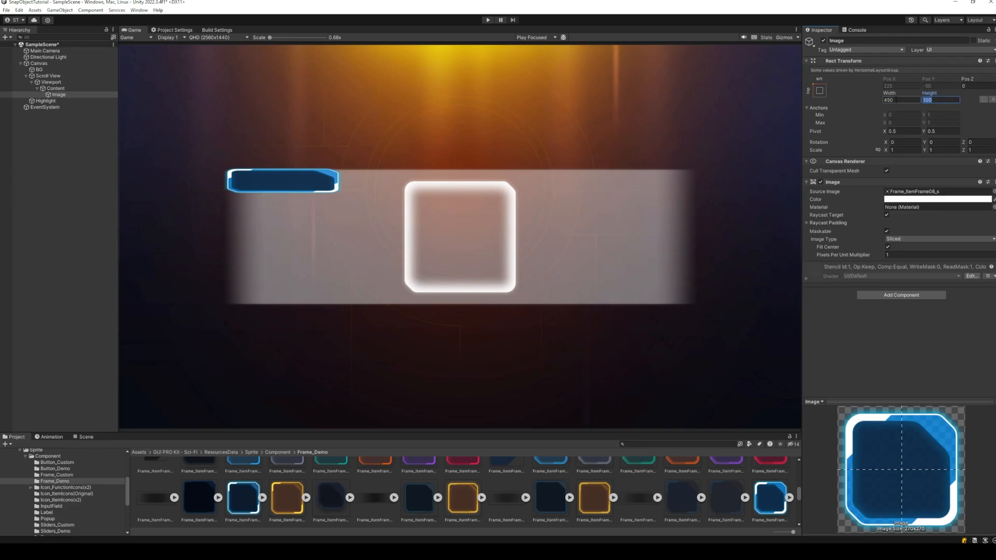
pyautogui.write('450')
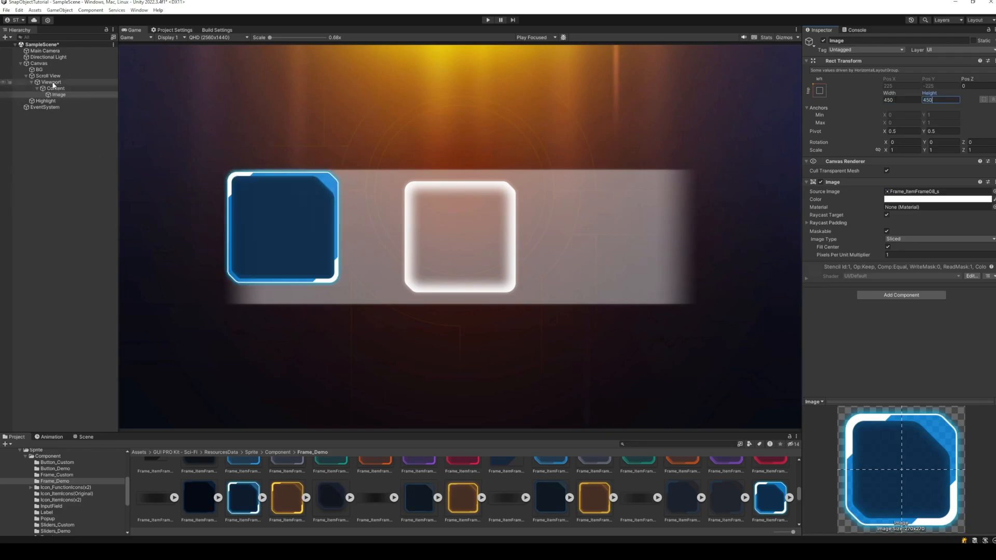
pyautogui.click(54, 88)
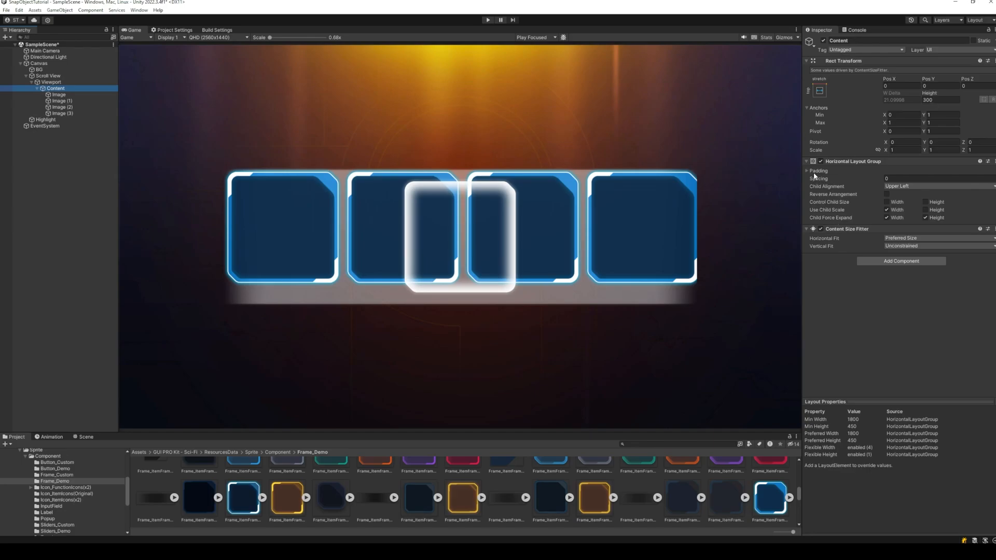
pyautogui.click(807, 170)
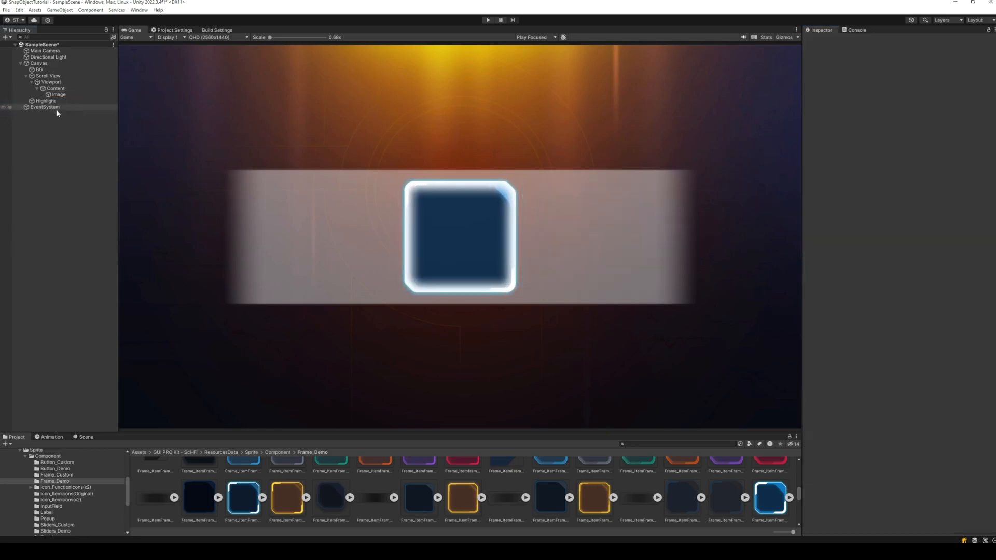
# - Turn the frame into ItemSlots with child weapon-icon images and give the Viewport a softened Rect Mask 2D
pyautogui.click(58, 95)
pyautogui.write('It')
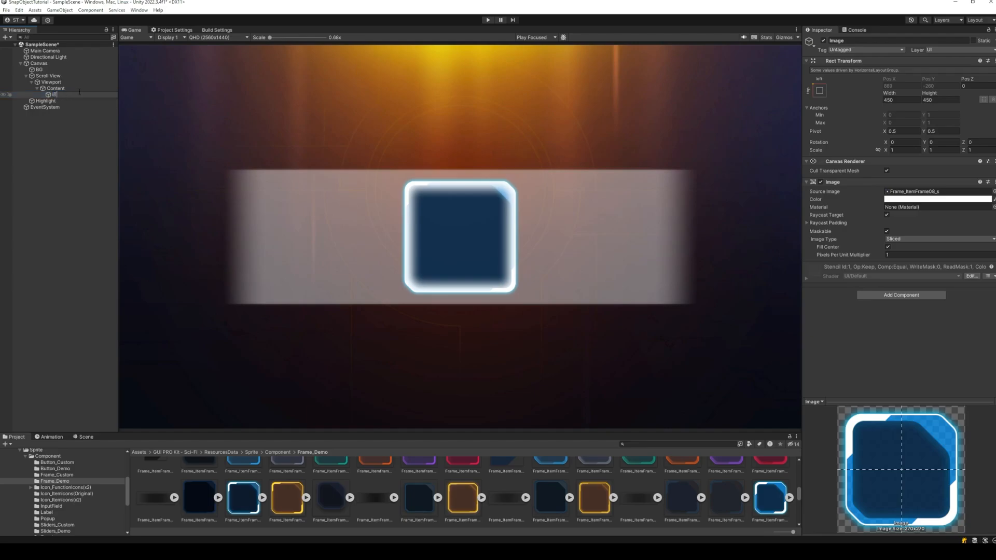
pyautogui.rightClick(54, 94)
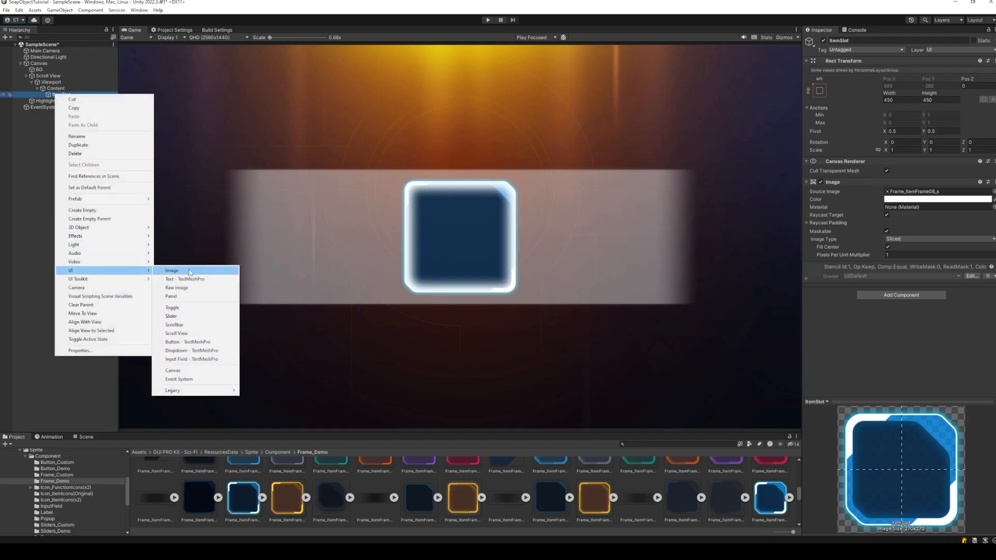
pyautogui.click(171, 269)
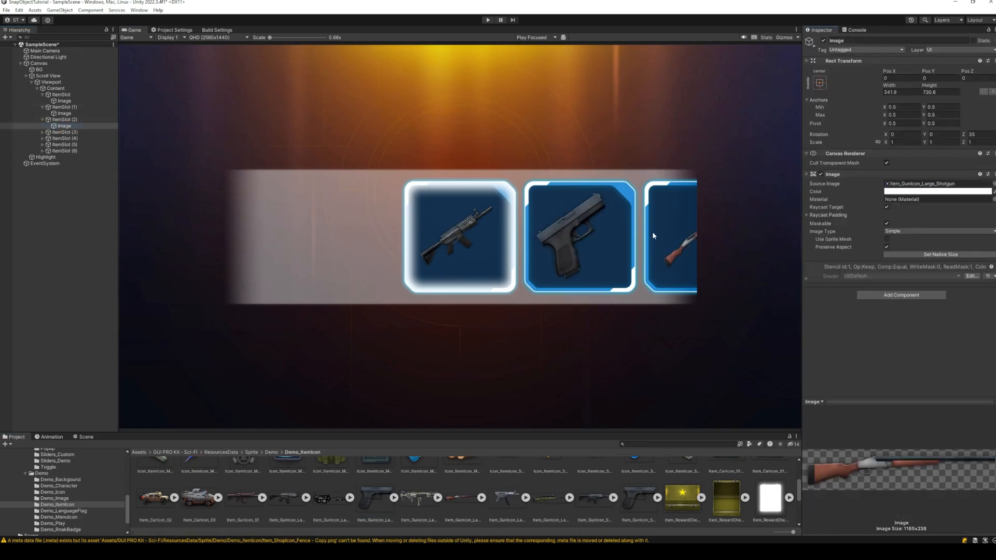
pyautogui.click(901, 309)
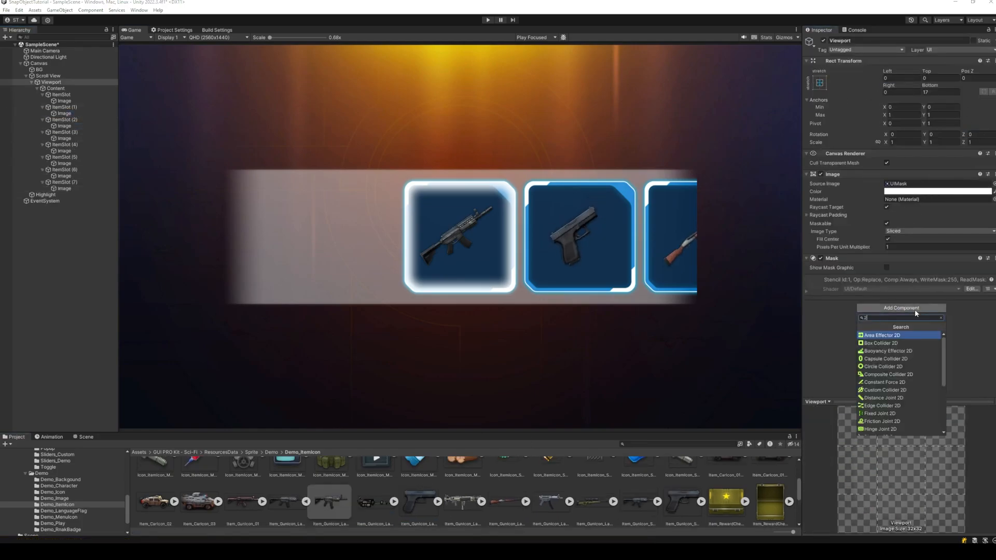
pyautogui.click(883, 336)
pyautogui.write('210')
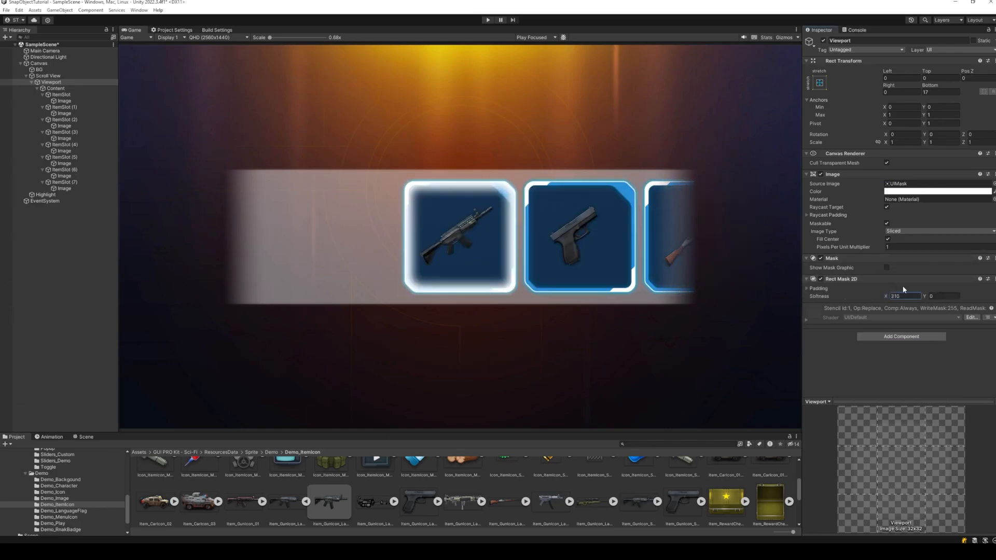
# - Add a 'Selected Item Name' TextMeshPro label under the strip and chevron arrow images around the centre slot
pyautogui.rightClick(39, 64)
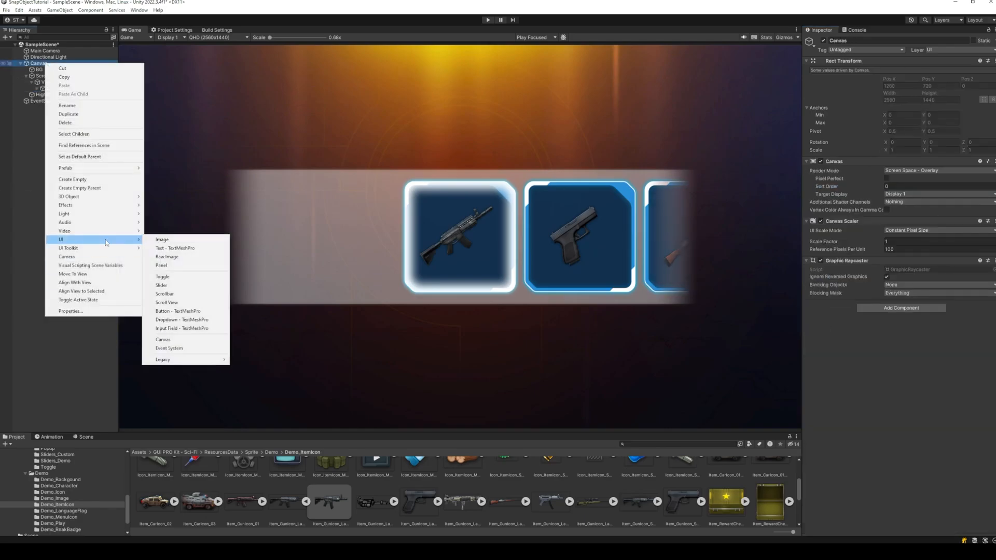
pyautogui.click(176, 248)
pyautogui.write('Selected Item Name')
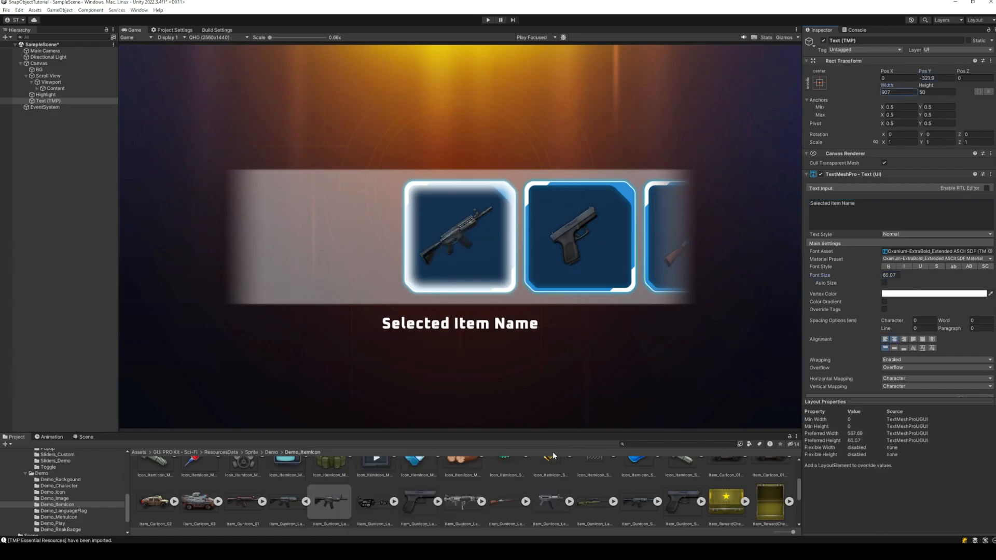
pyautogui.rightClick(39, 63)
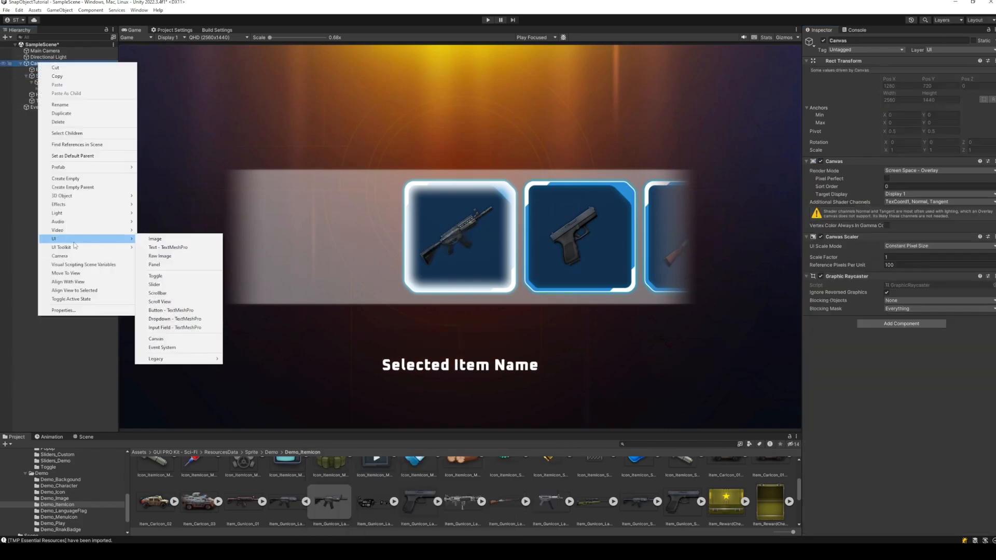
pyautogui.click(154, 238)
pyautogui.write('LabelIte')
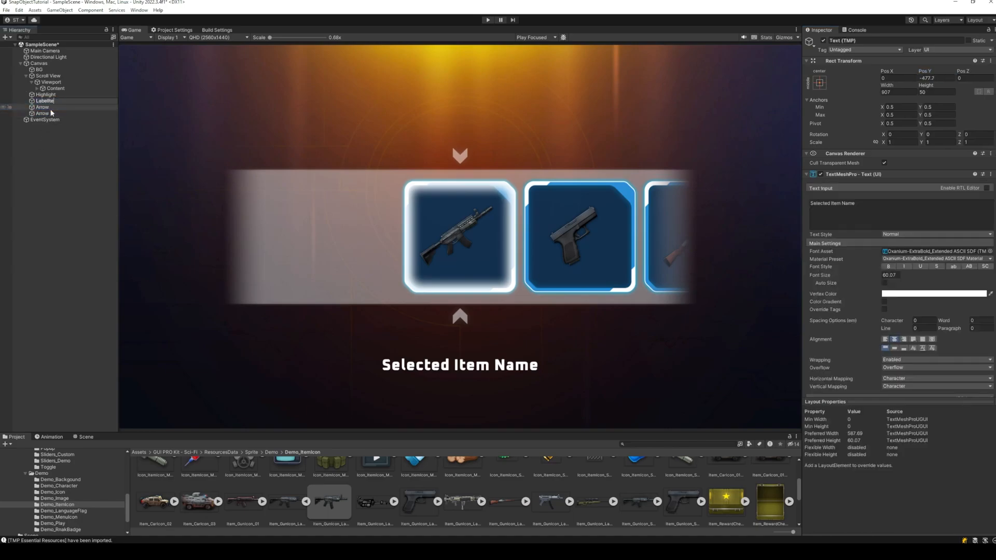
# - Create a new SnapToItem script component on the Scroll View and open it in Visual Studio
pyautogui.click(47, 76)
pyautogui.write('SnapToItem')
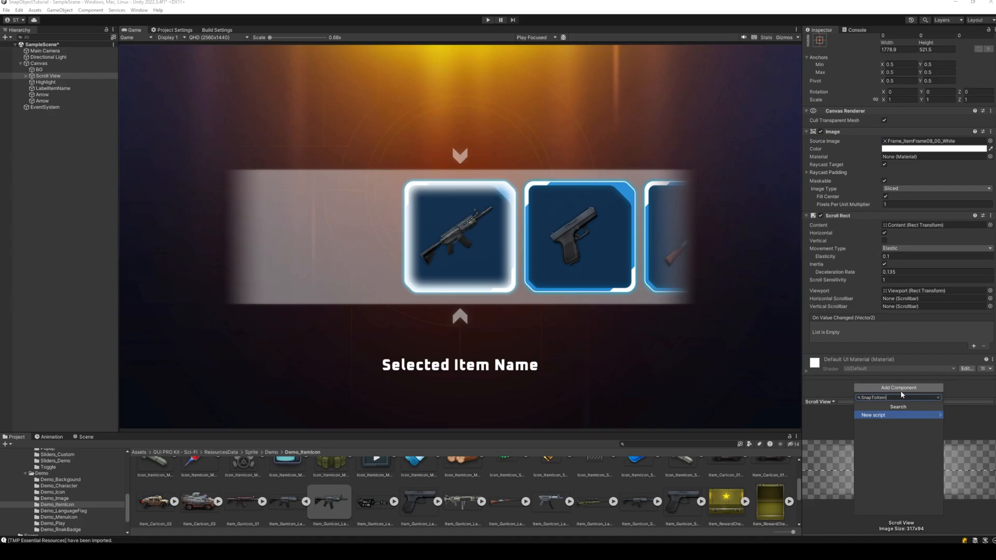
pyautogui.click(874, 415)
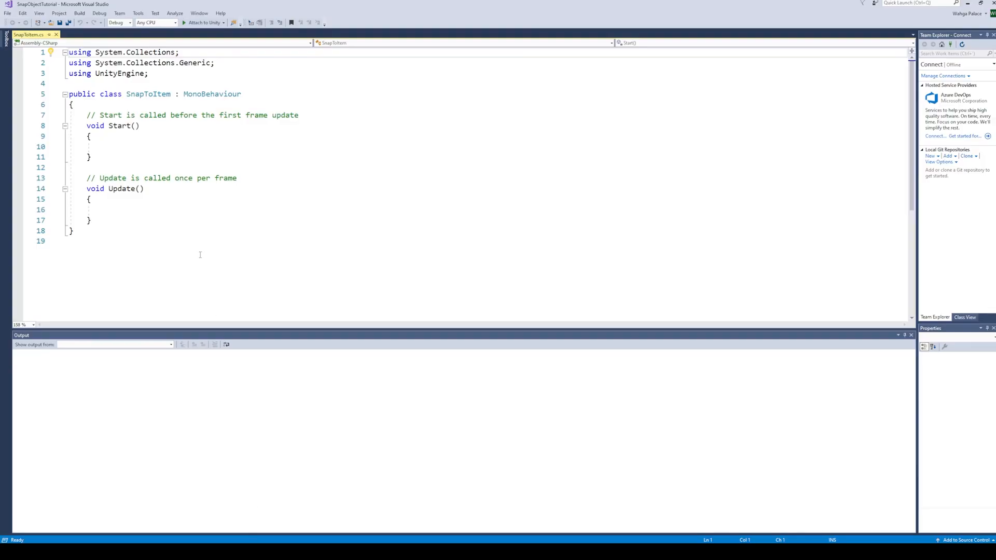
# - Add UnityEngine.UI and TMPro usings and declare public ScrollRect, content RectTransform and sampleListItem fields
pyautogui.press('enter')
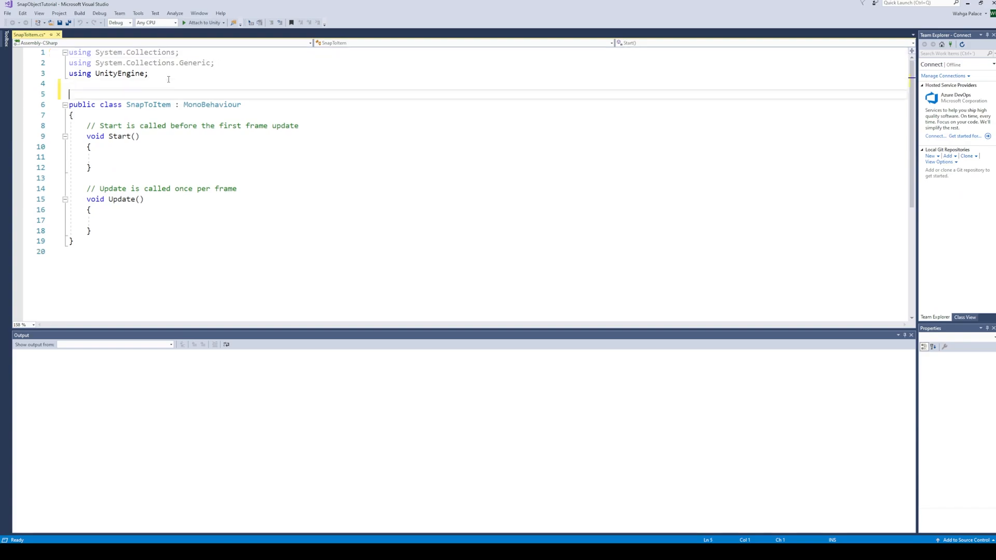
pyautogui.click(86, 84)
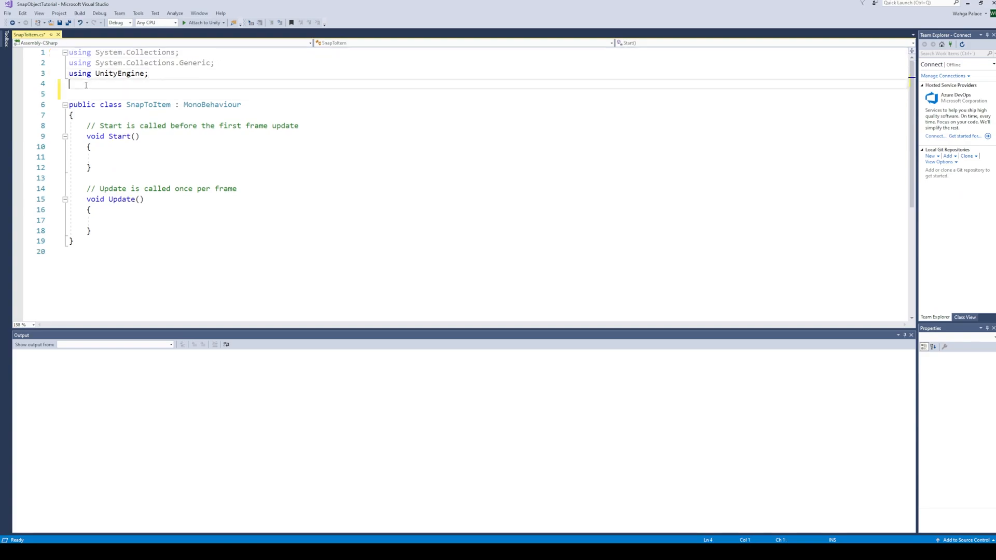
pyautogui.write('using UnityEngine.UI;')
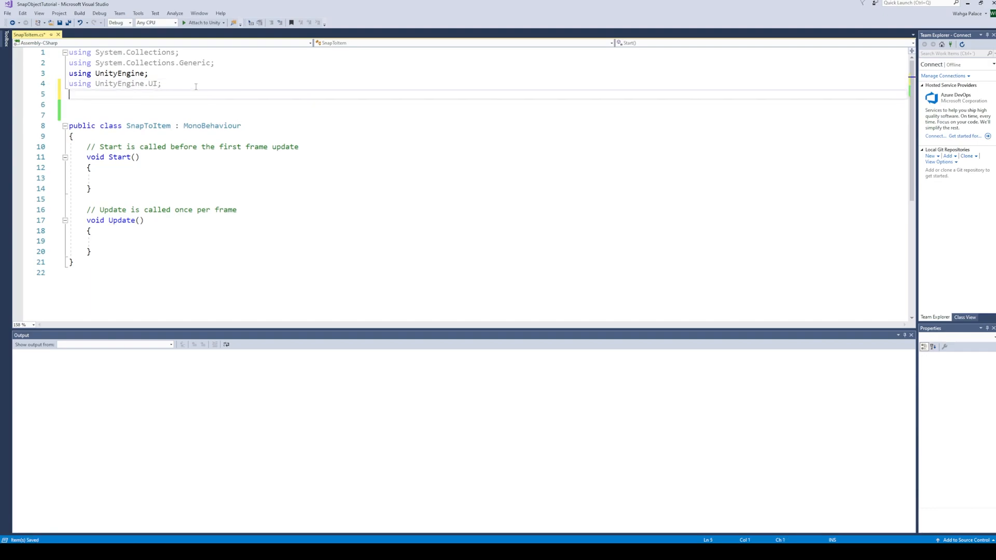
pyautogui.write('using TMPro;')
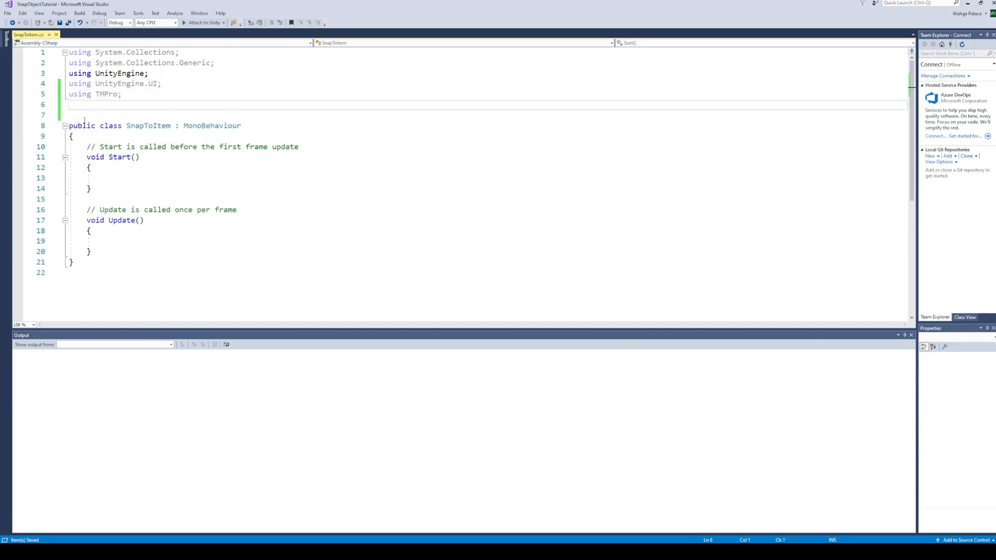
pyautogui.write('public sc')
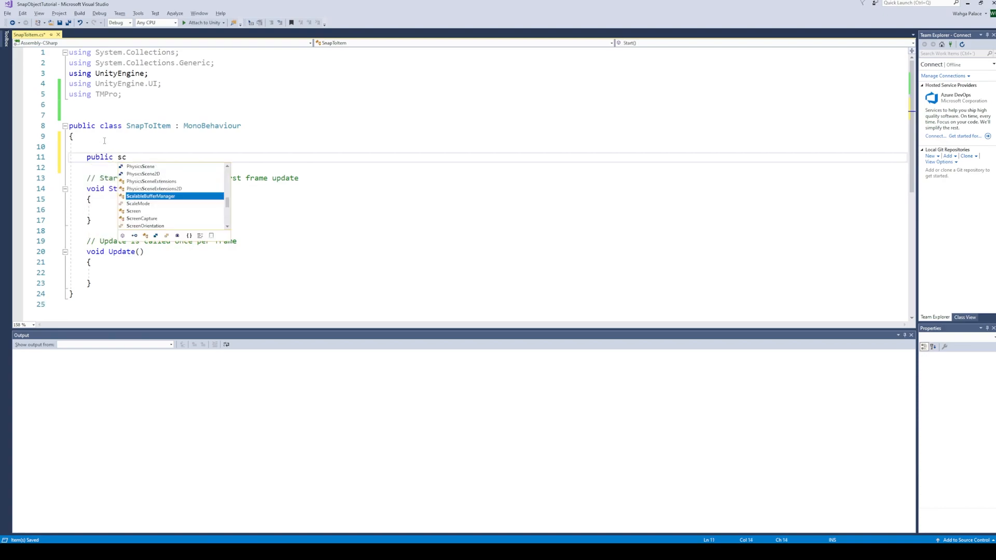
pyautogui.write('crollRect scrollRect;')
pyautogui.click(488, 167)
pyautogui.write('public')
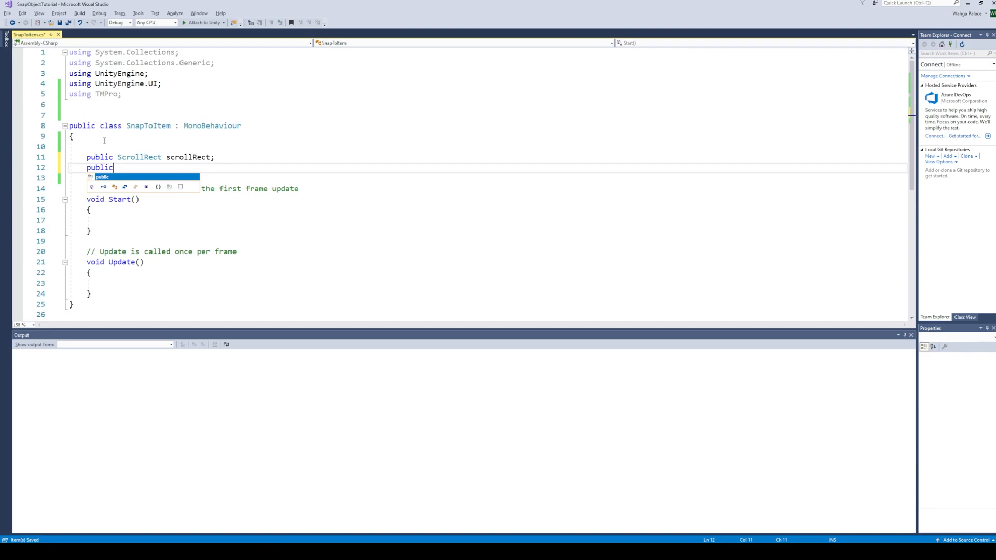
pyautogui.write('RectTransform contentPanel;')
pyautogui.click(488, 178)
pyautogui.write('public RectTransform')
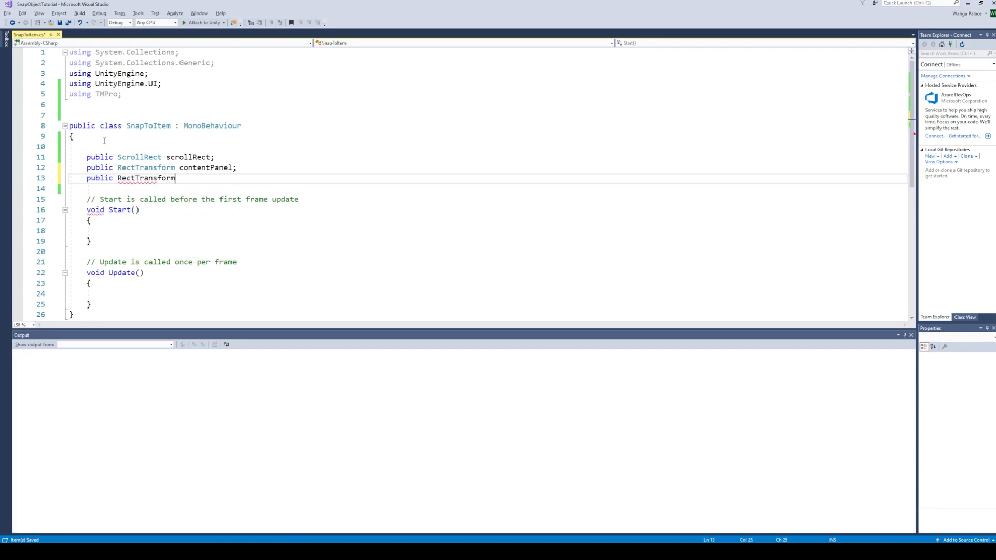
pyautogui.write('sampleListItem;')
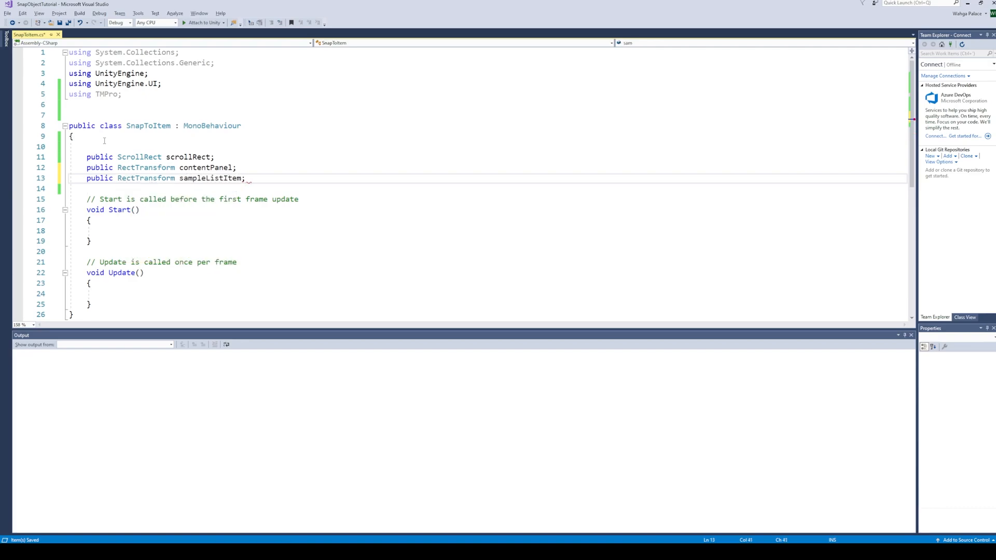
# - Declare public HorizontalLayoutGroup HLG, TMP_Text NameLabel and string[] ItemNames fields
pyautogui.write('public HorizontalLayoutGroup')
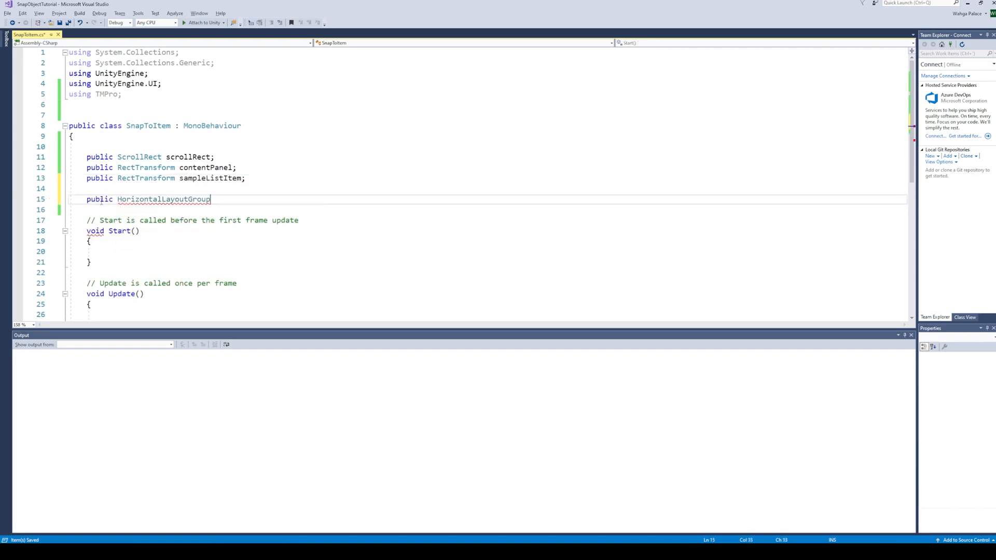
pyautogui.write('HLG;')
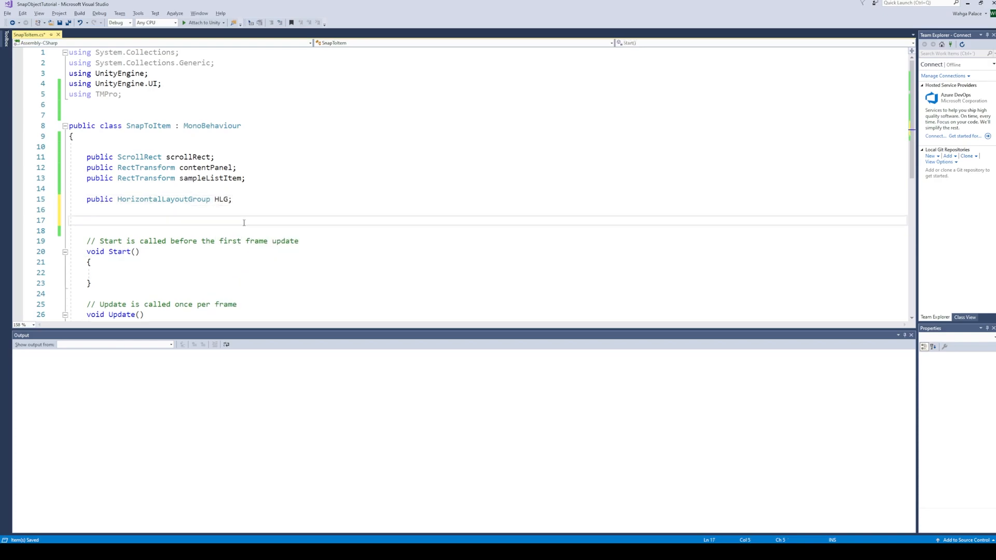
pyautogui.write('public TMP_Text NameLabel;')
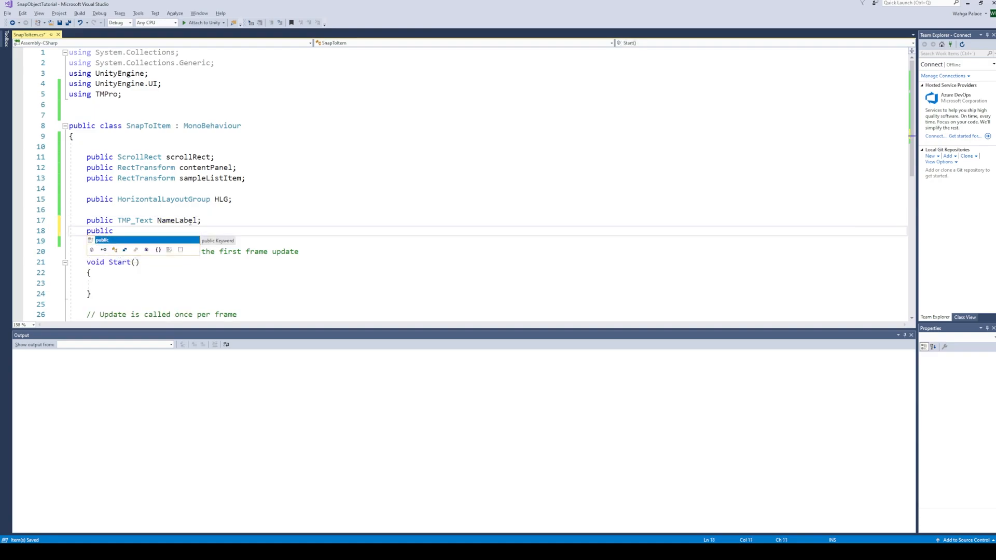
pyautogui.write('string[] I')
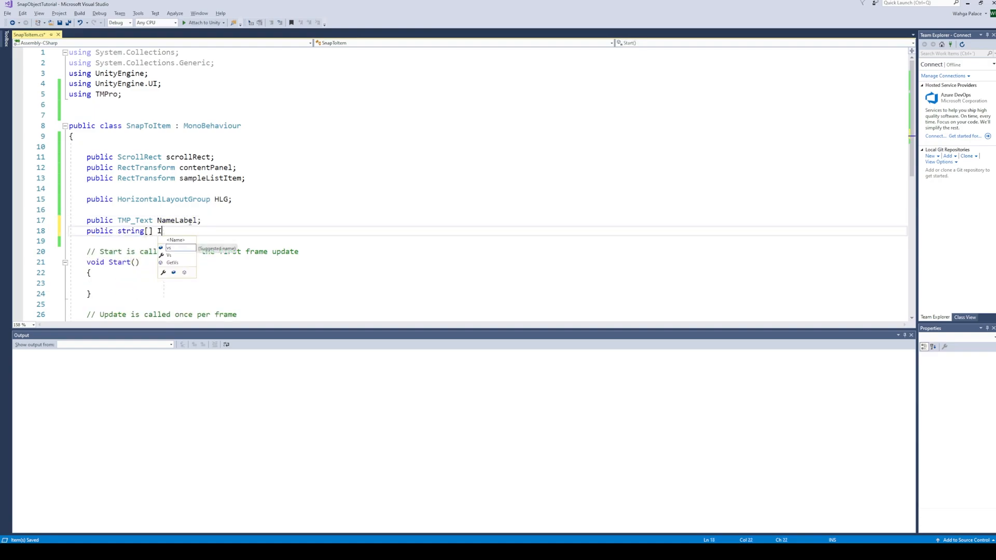
pyautogui.write('temNames;')
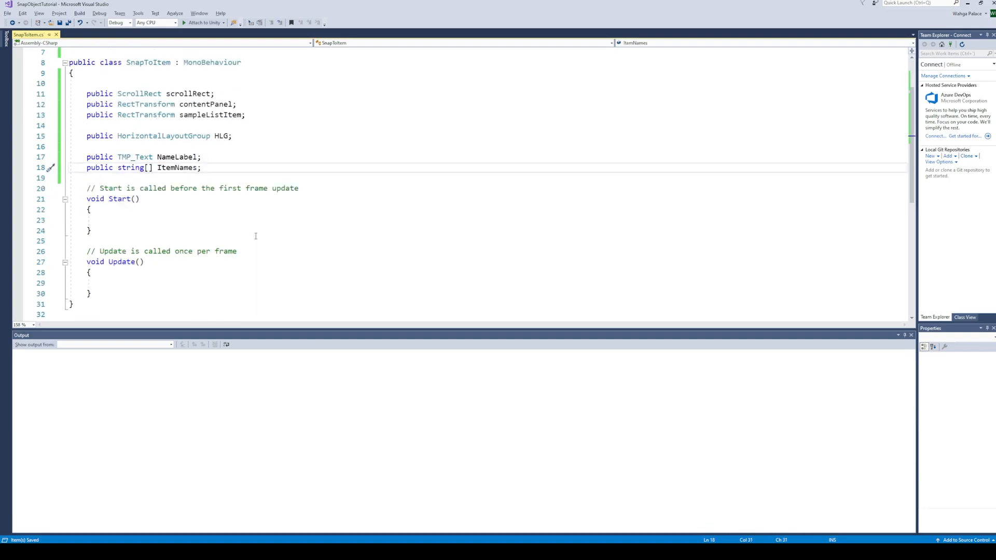
pyautogui.click(95, 282)
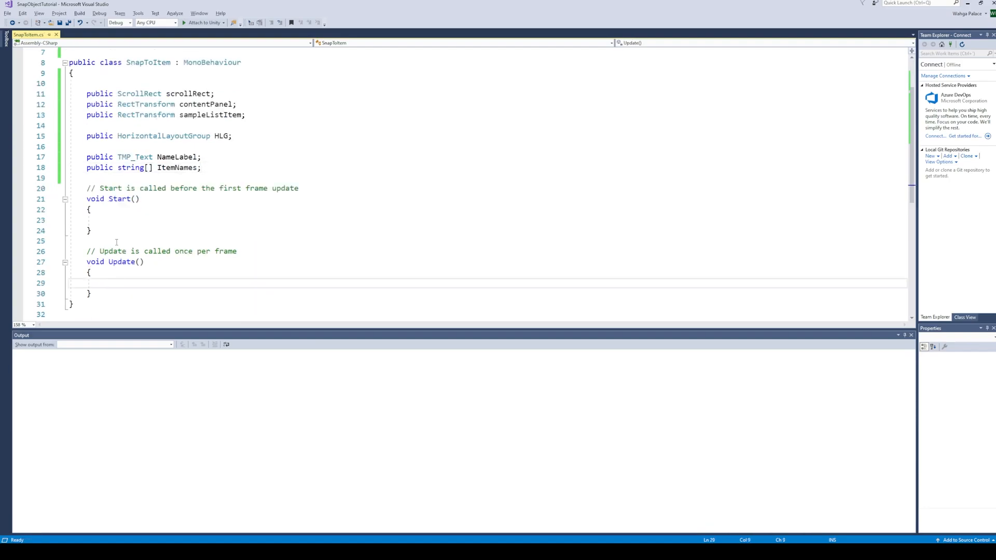
# - In Update, compute currentItem as Mathf.RoundToInt of content x offset over item width plus HLG spacing, and Debug.Log it
pyautogui.write('int curr')
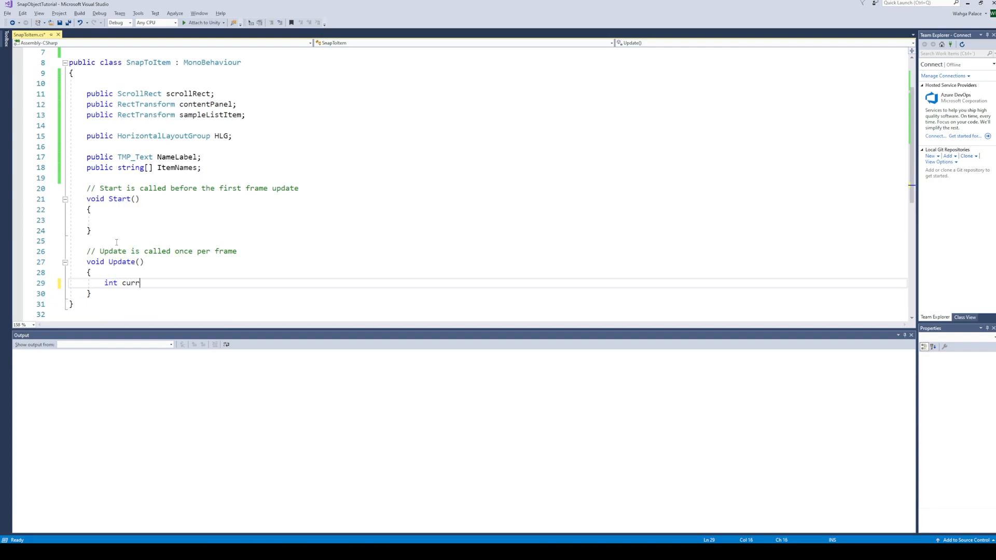
pyautogui.write('entI')
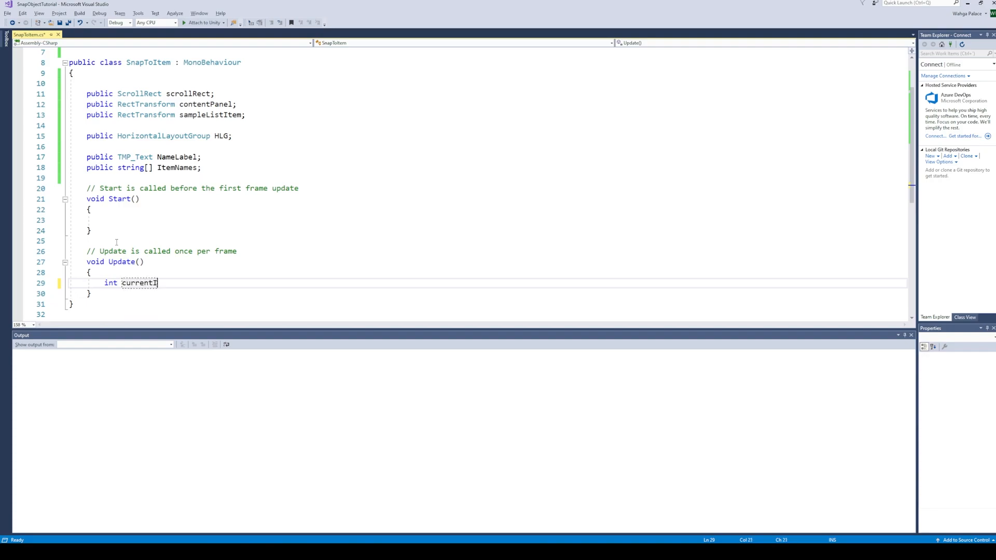
pyautogui.write('tem =')
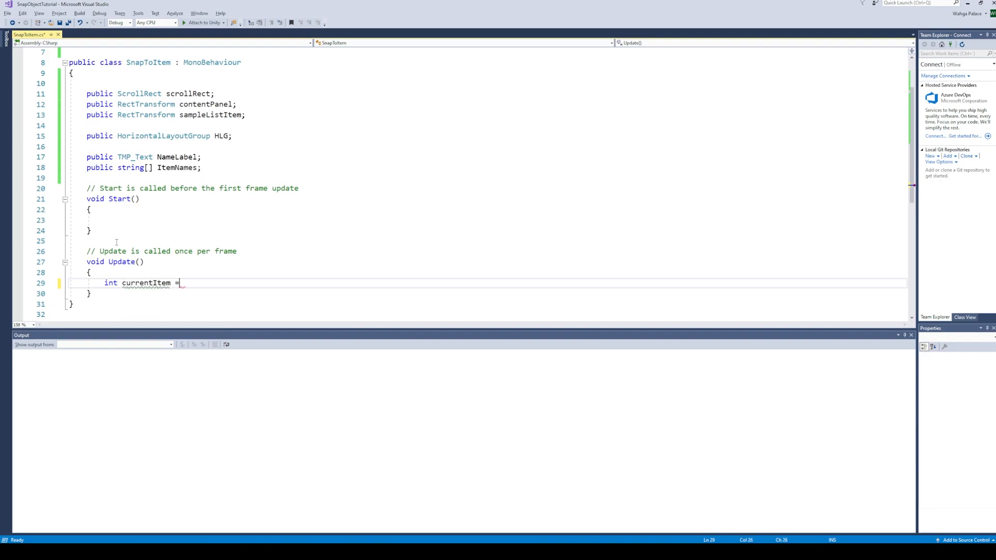
pyautogui.write('contentPanel.localPosition')
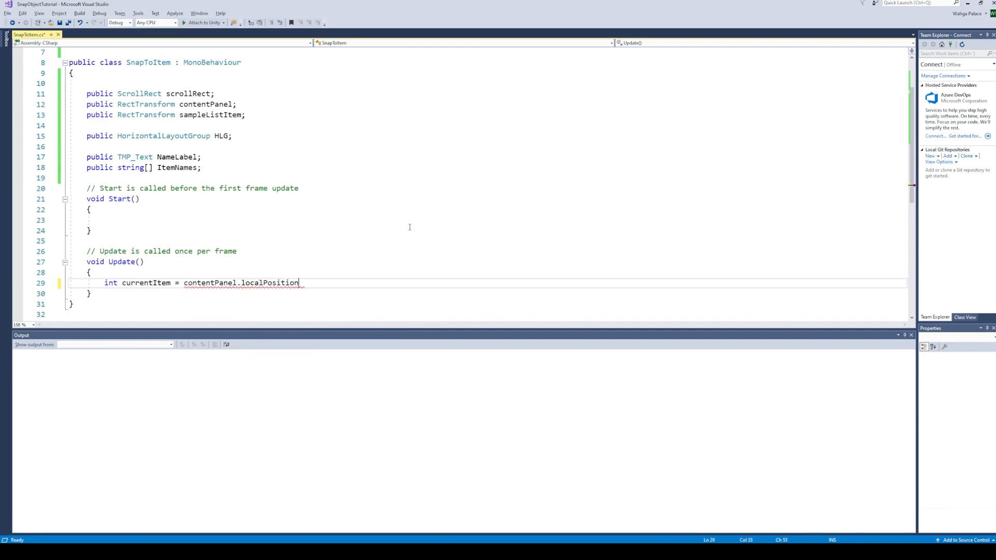
pyautogui.write('.x/sampleListItem.rect.width')
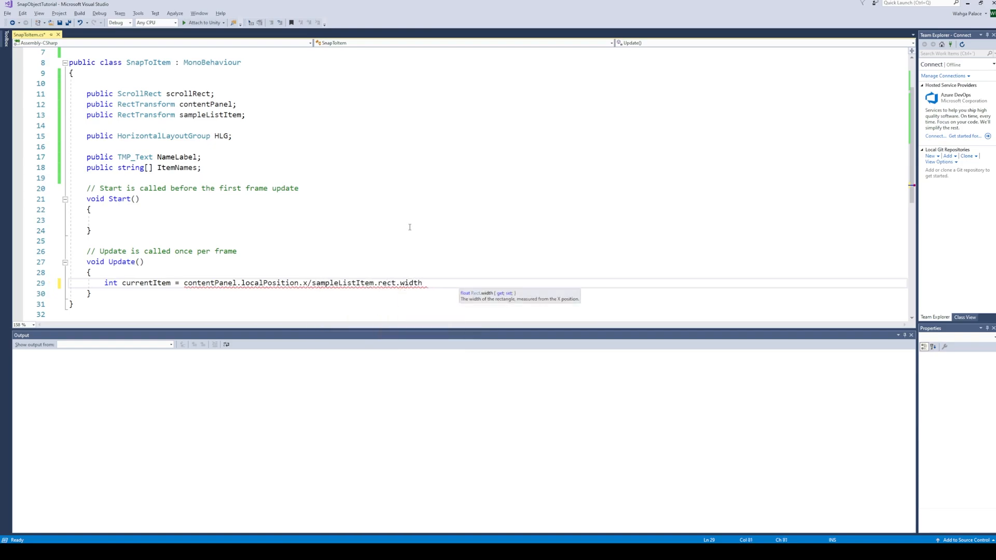
pyautogui.write('+HLG.spacing);')
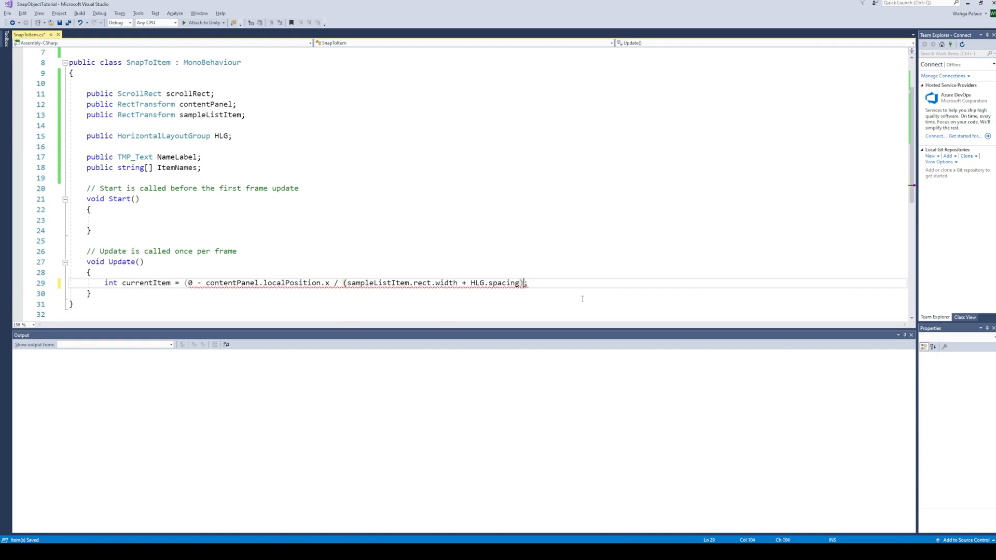
pyautogui.click(185, 283)
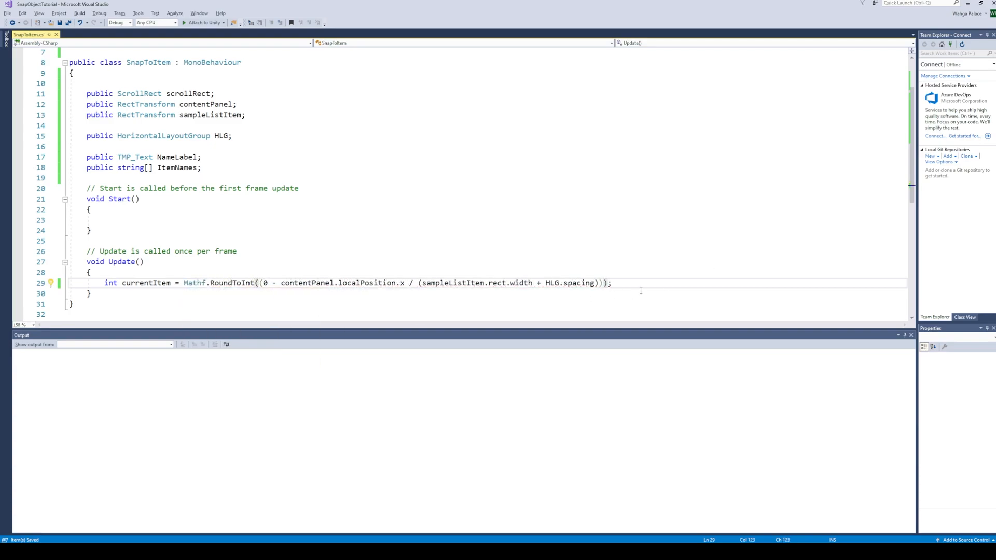
pyautogui.write('Debug.Log(cu')
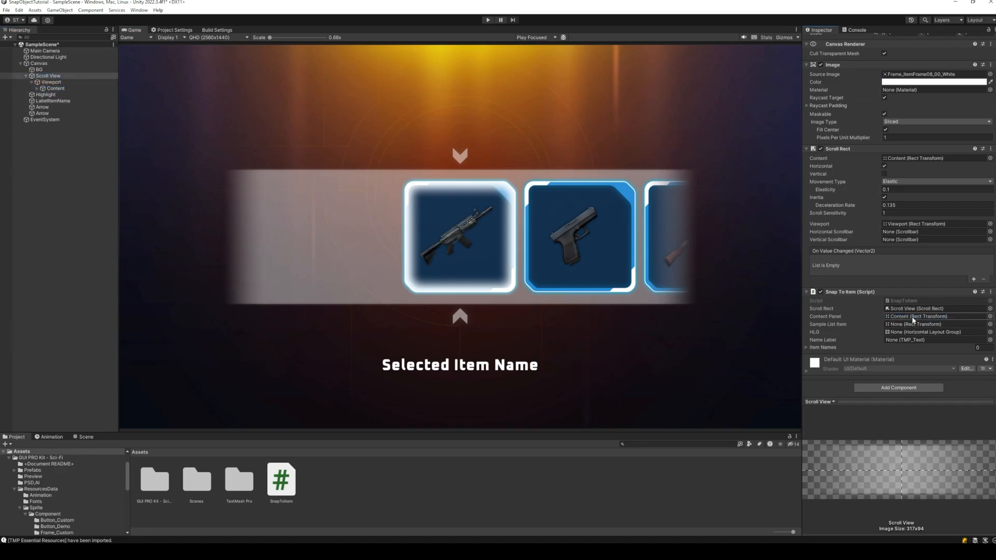
# - Switch to Unity to inspect the Snap To Item component on the Scroll View
pyautogui.click(42, 87)
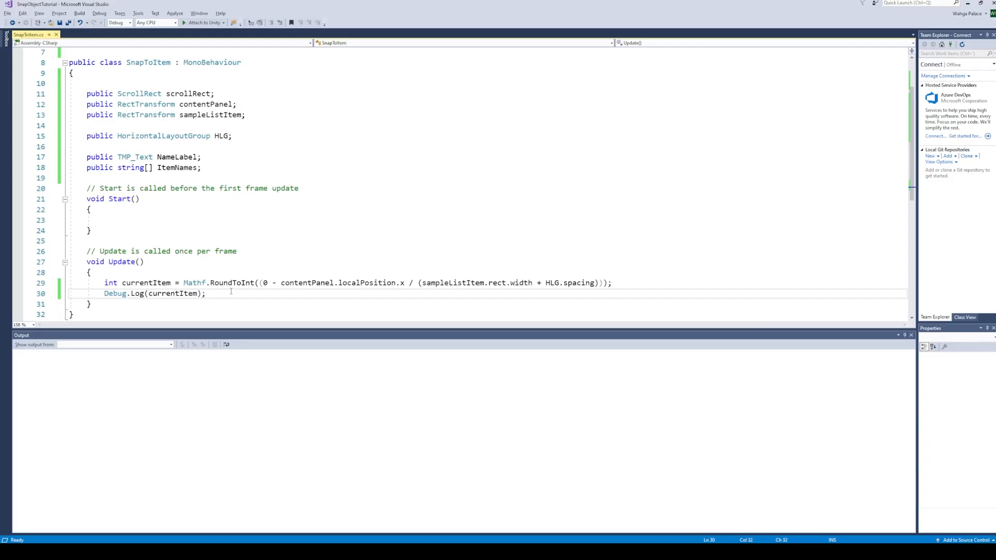
# - Add an if branch that runs when scrollRect.velocity.magnitude is below 200
pyautogui.write('if')
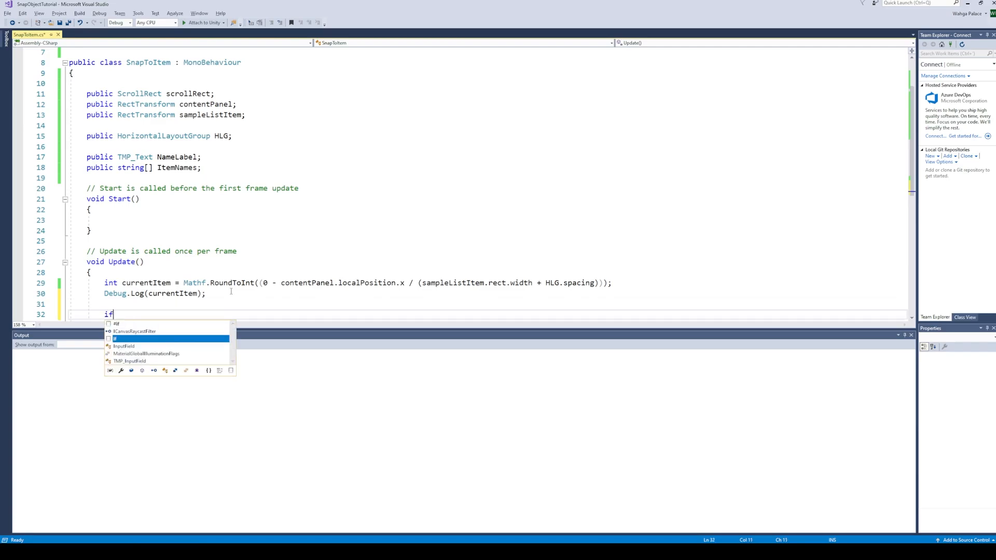
pyautogui.write('(scrol')
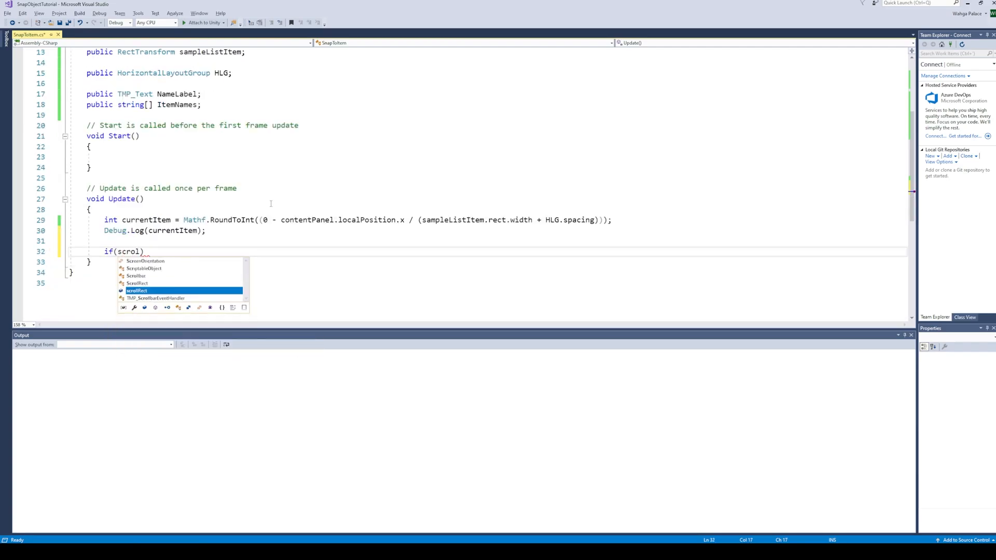
pyautogui.write('Rect.velocity < 200')
pyautogui.write('{')
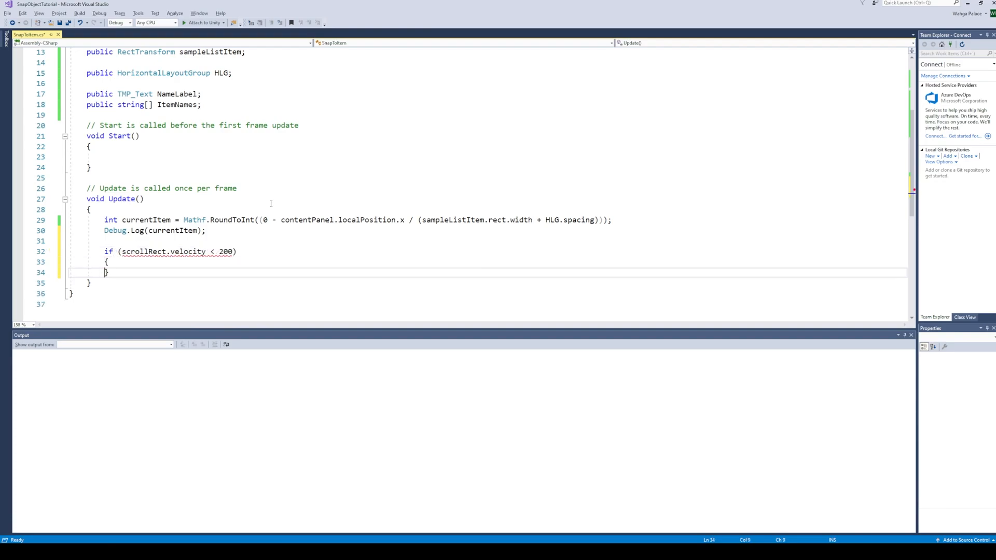
pyautogui.write('.magnitu')
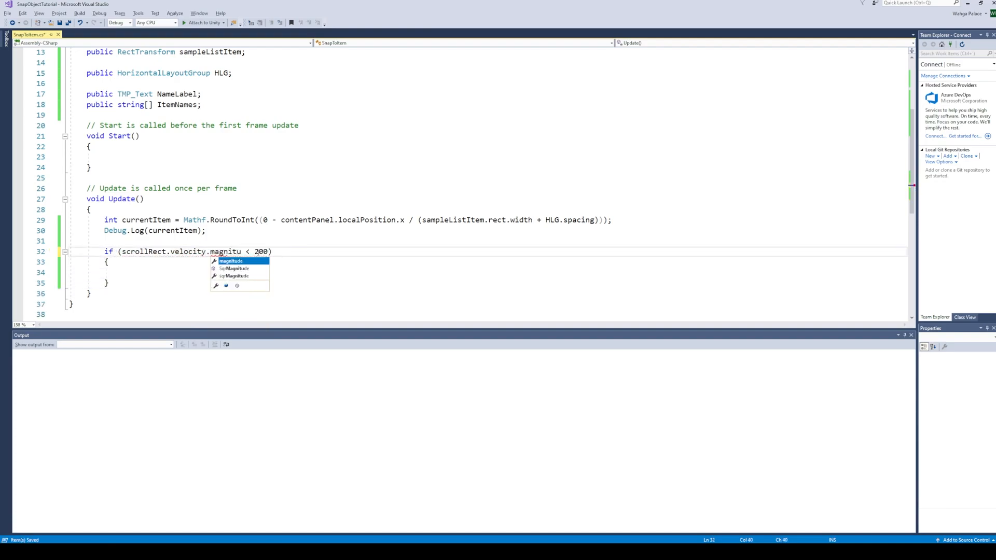
# - Set contentPanel.localPosition to a Vector3 from currentItem, sampleListItem width and hlg.spacing
pyautogui.write('contentPanel.localPosition = new vector')
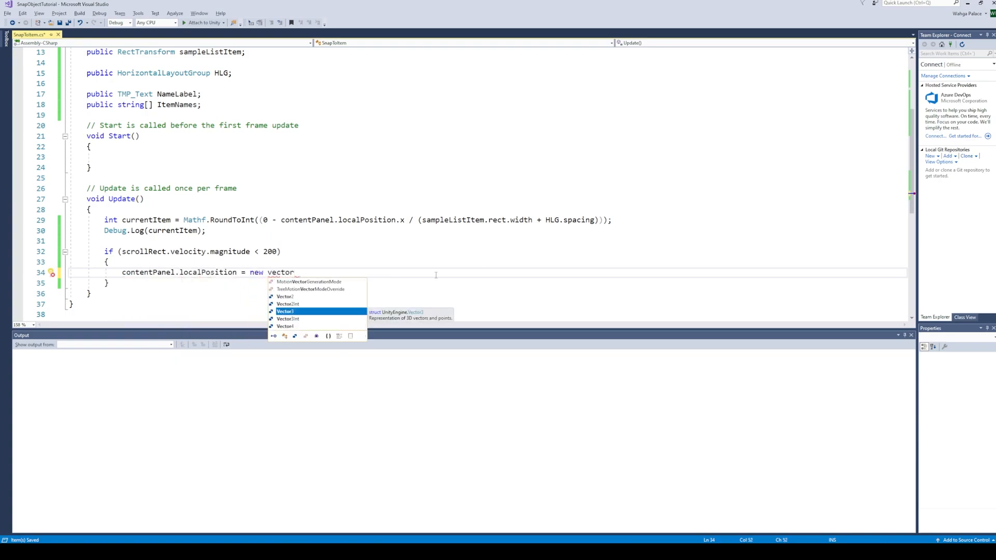
pyautogui.write('Vector3(,cont,')
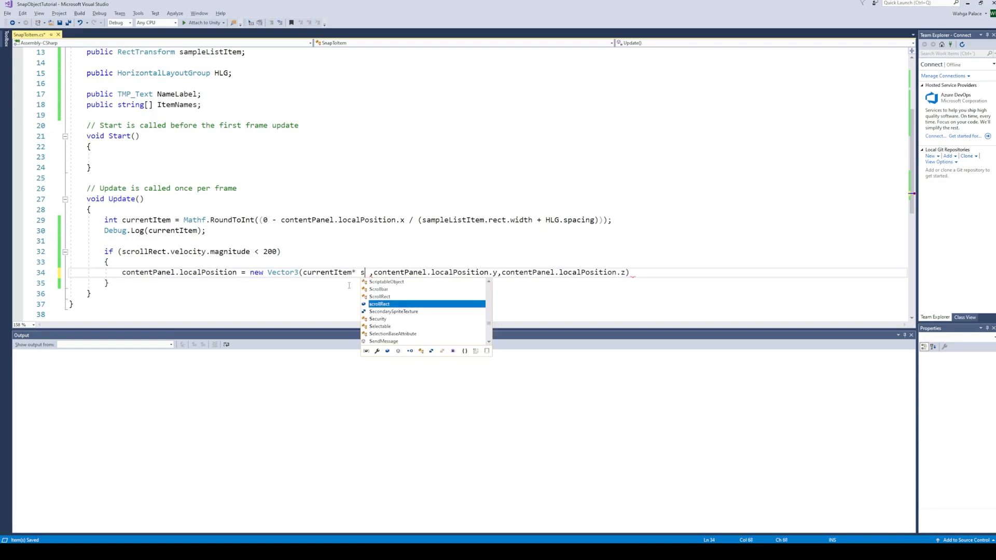
pyautogui.write('ampleListItem.w')
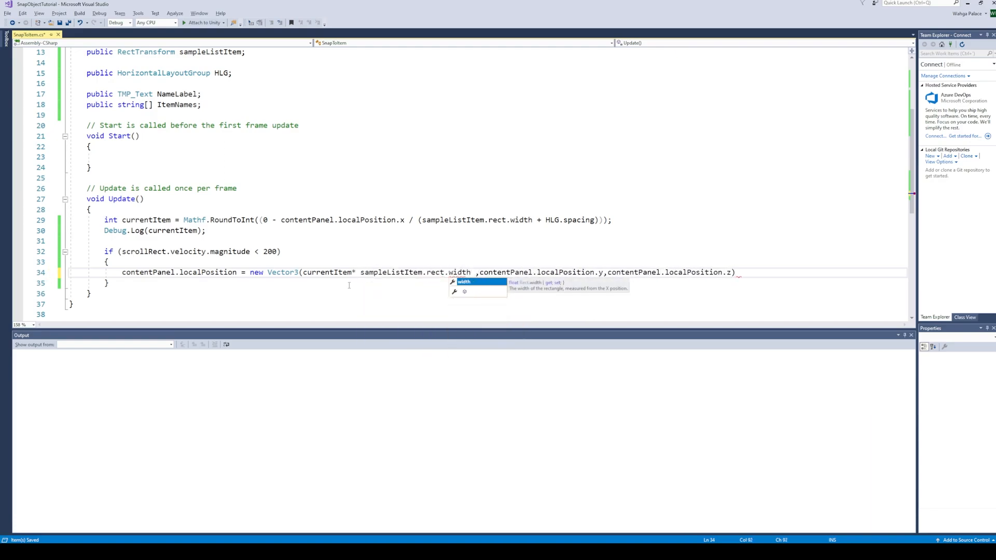
pyautogui.write('+hlg')
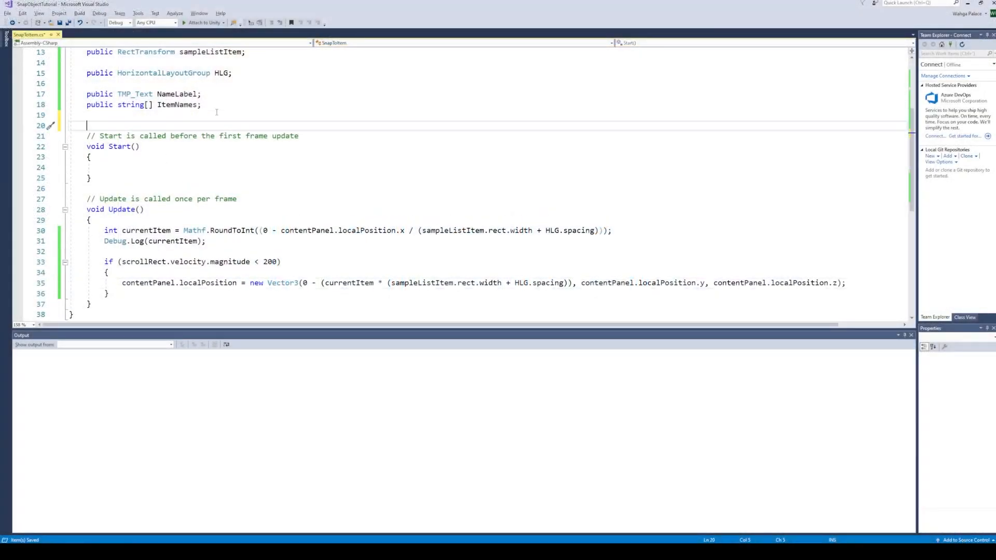
# - Declare a bool isSnapped field and set it to false in Start
pyautogui.write('bool isS')
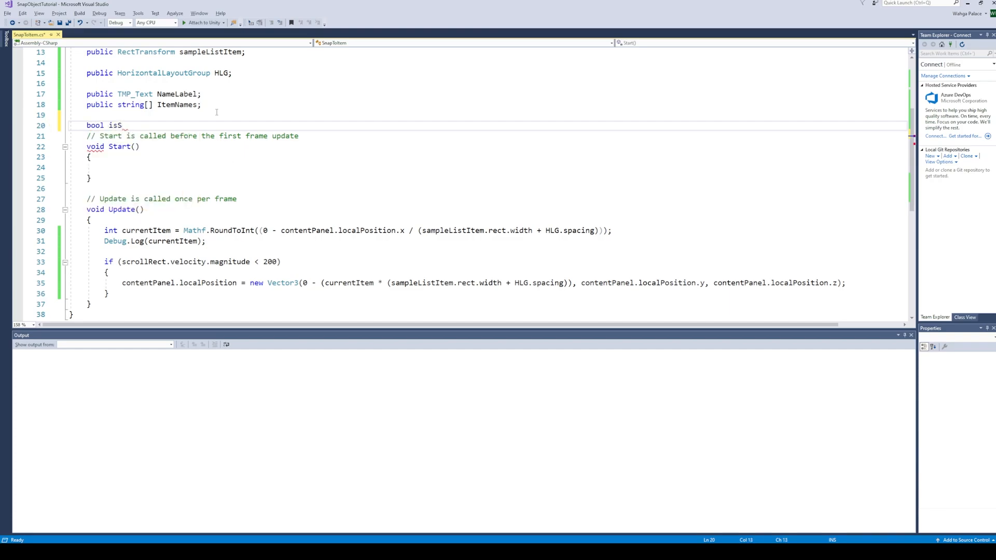
pyautogui.write('napped;')
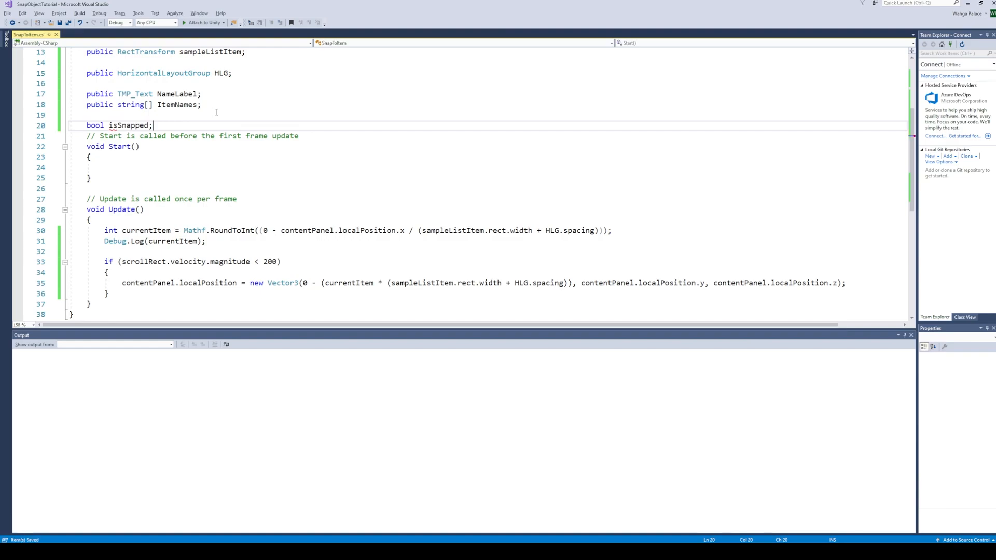
pyautogui.click(134, 167)
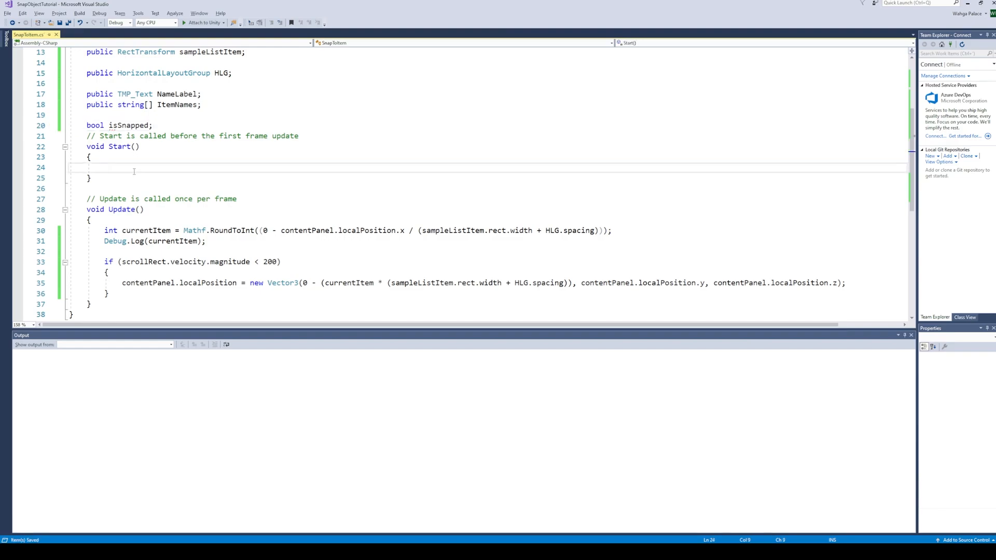
pyautogui.write('isSnapped=false;')
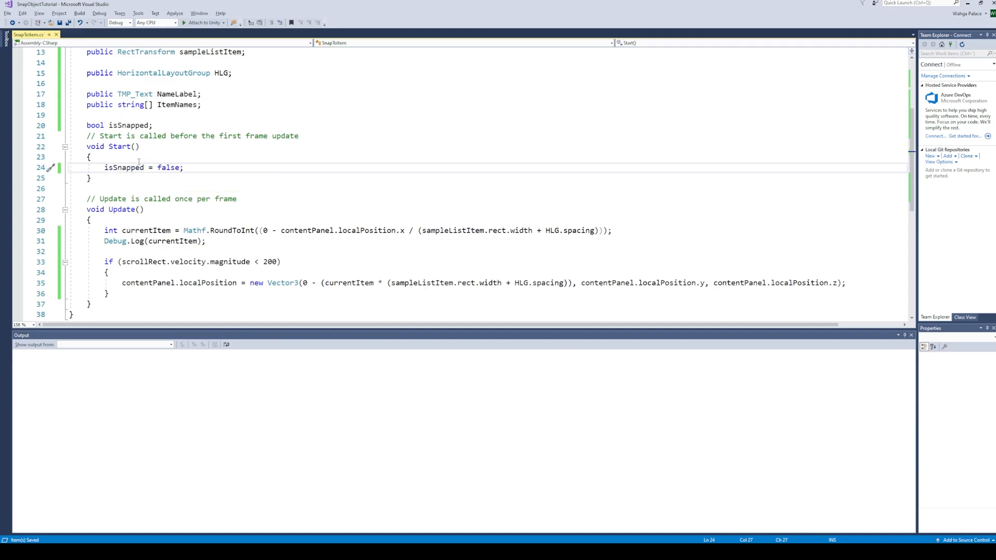
# - Add a velocity-magnitude condition and set isSnapped = true after the position assignment
pyautogui.write('if()')
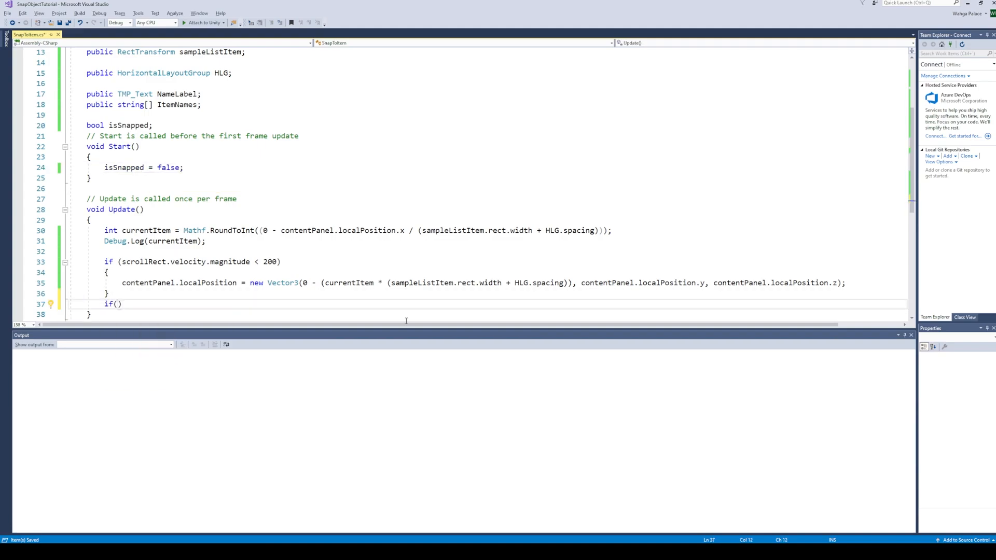
pyautogui.write('scrollRect.velocity.magnitude > 200')
pyautogui.write('{')
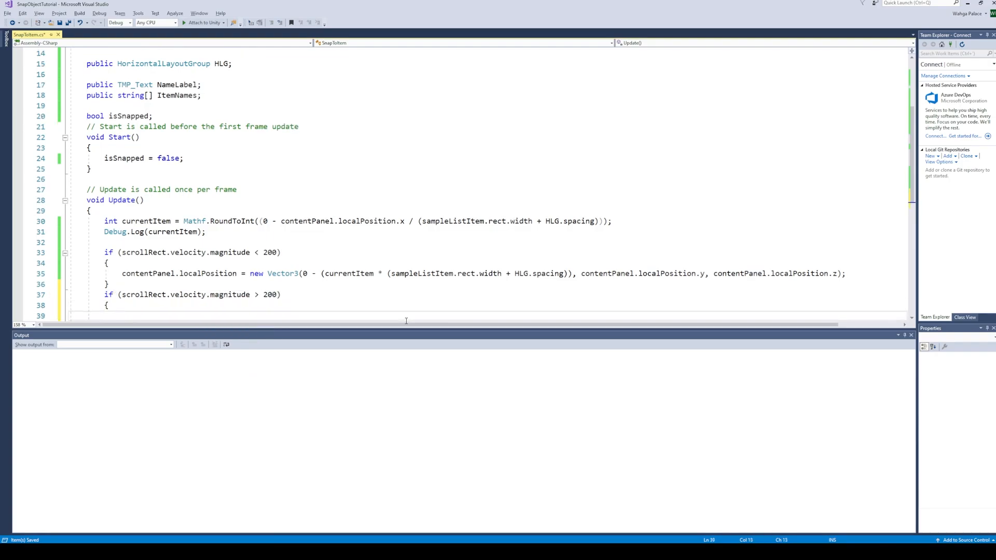
pyautogui.scroll(-3)
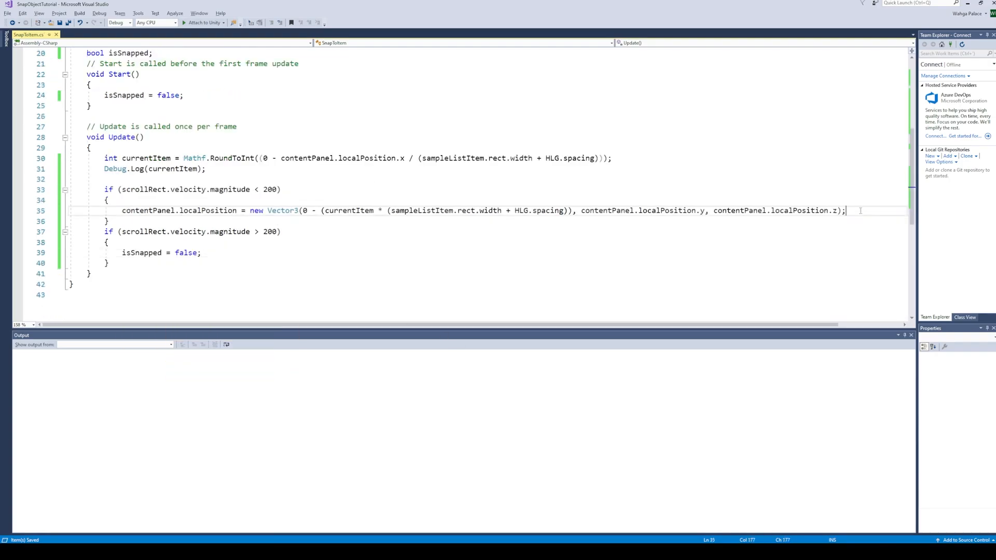
pyautogui.press('Enter')
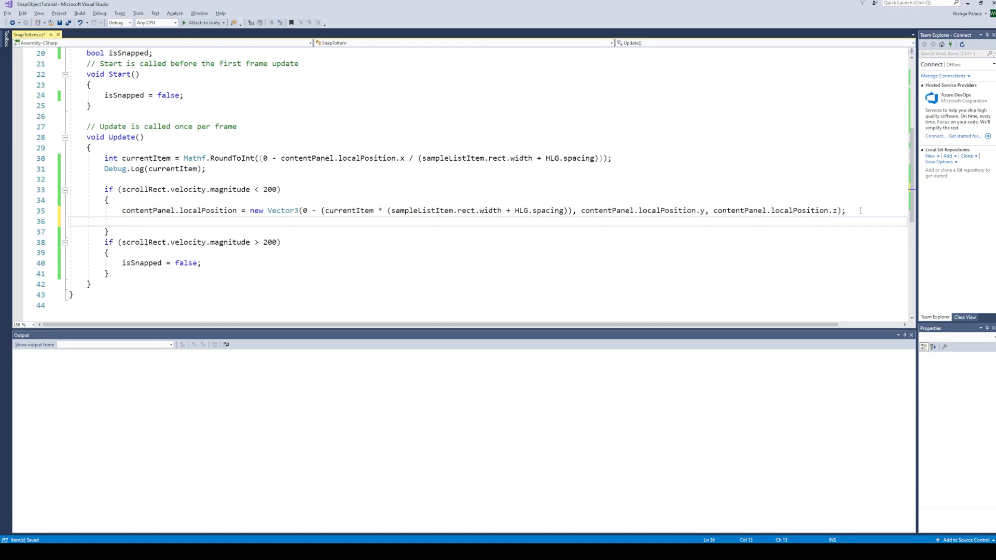
pyautogui.write('isSnapped = true;')
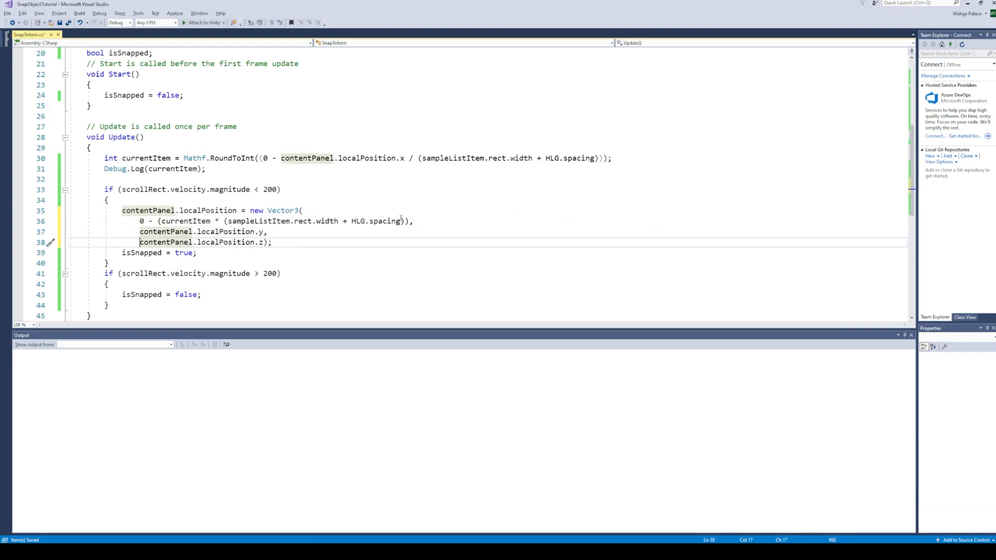
# - Wrap the snap x value in Mathf.MoveTowards starting from contentPanel.localPosition.x
pyautogui.write('mathf')
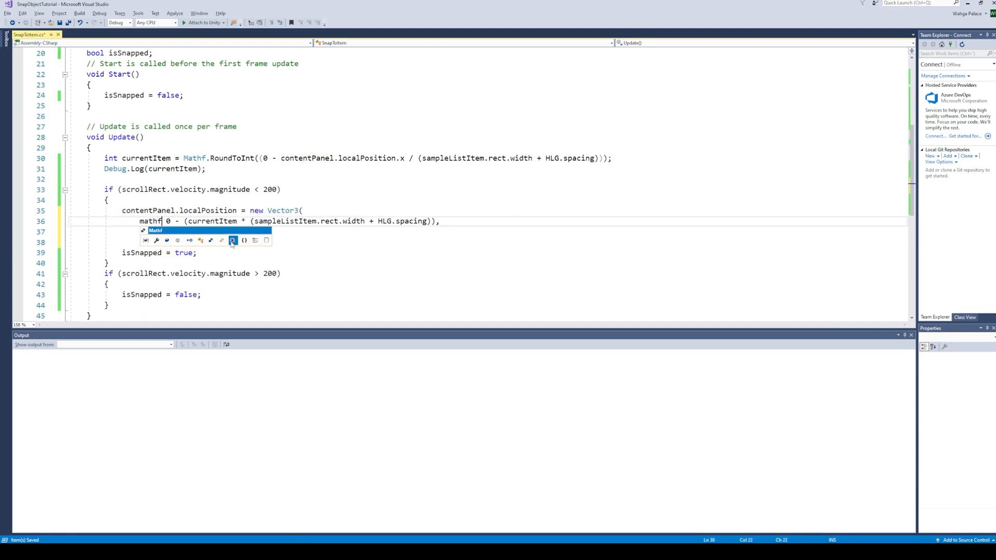
pyautogui.write('.MoveTowards(contentPanel.localPosition.x')
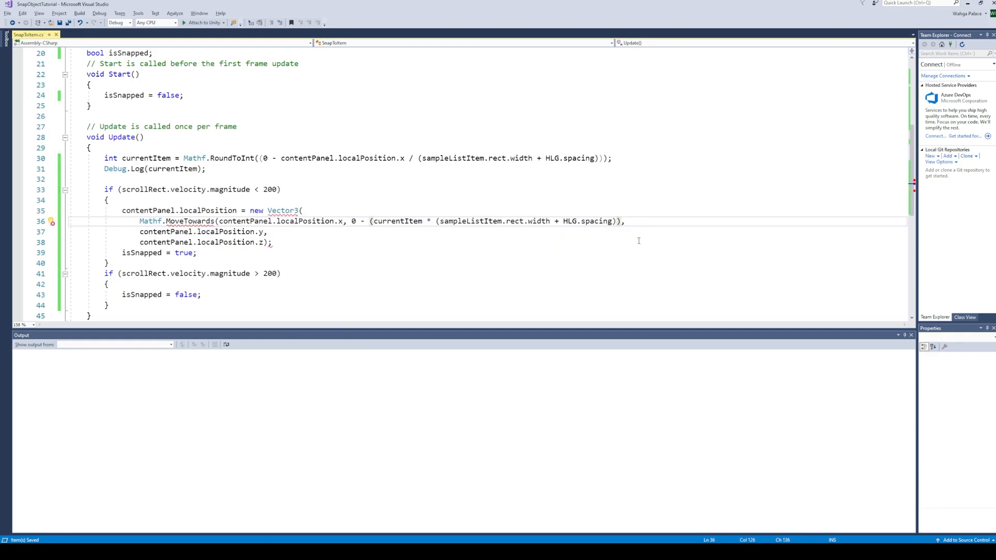
pyautogui.write(',')
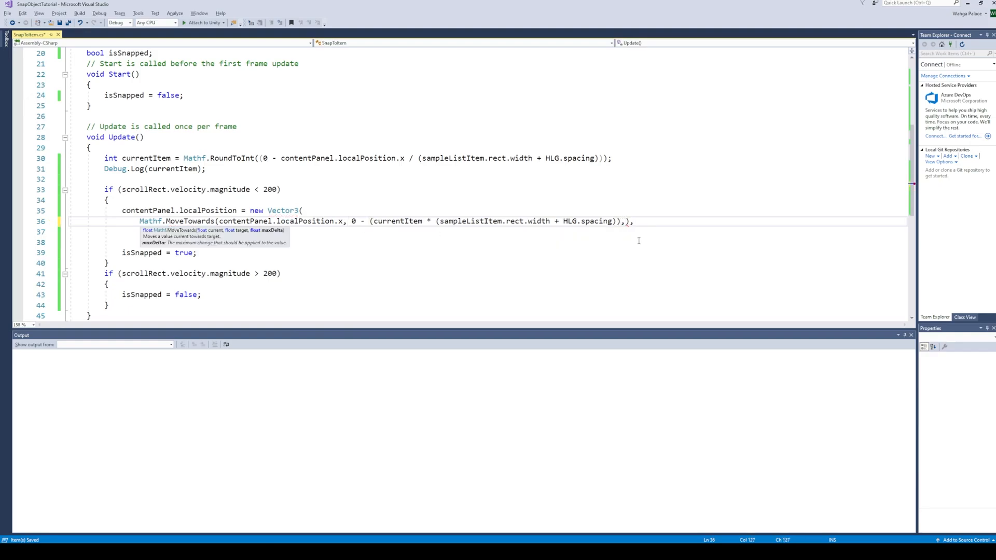
pyautogui.scroll(3)
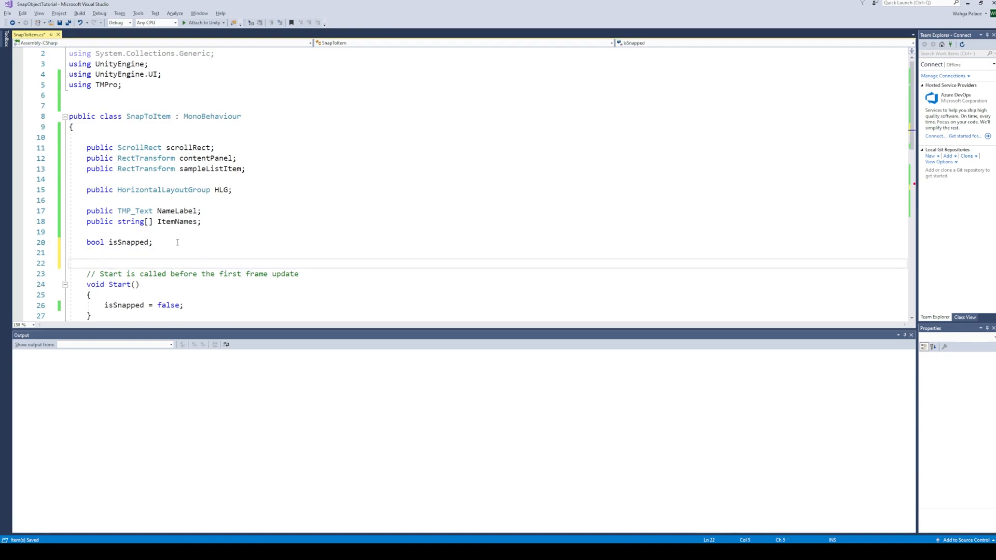
# - Declare float snapSpeed and public float snapForce, passing snapSpeed to MoveTowards
pyautogui.write('float snap')
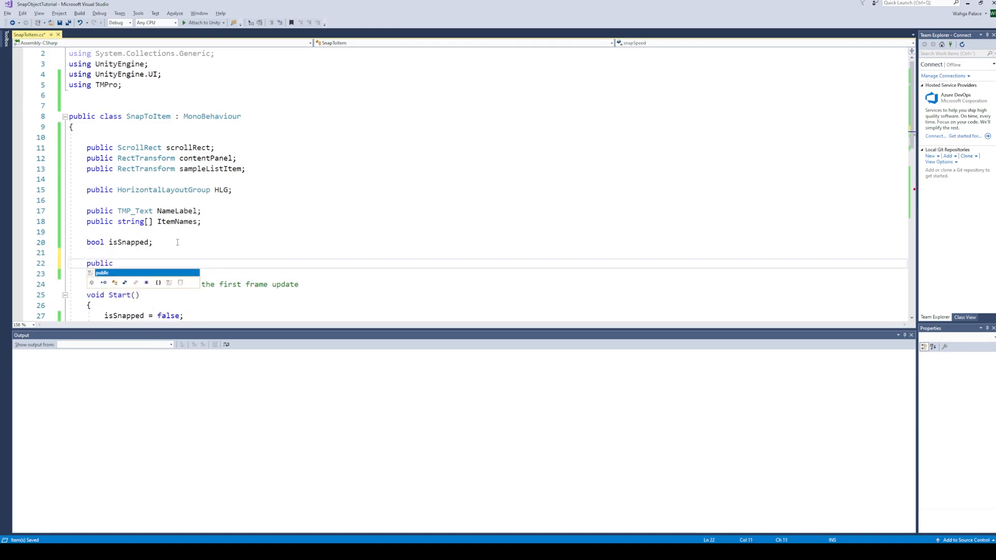
pyautogui.write('float snapForc')
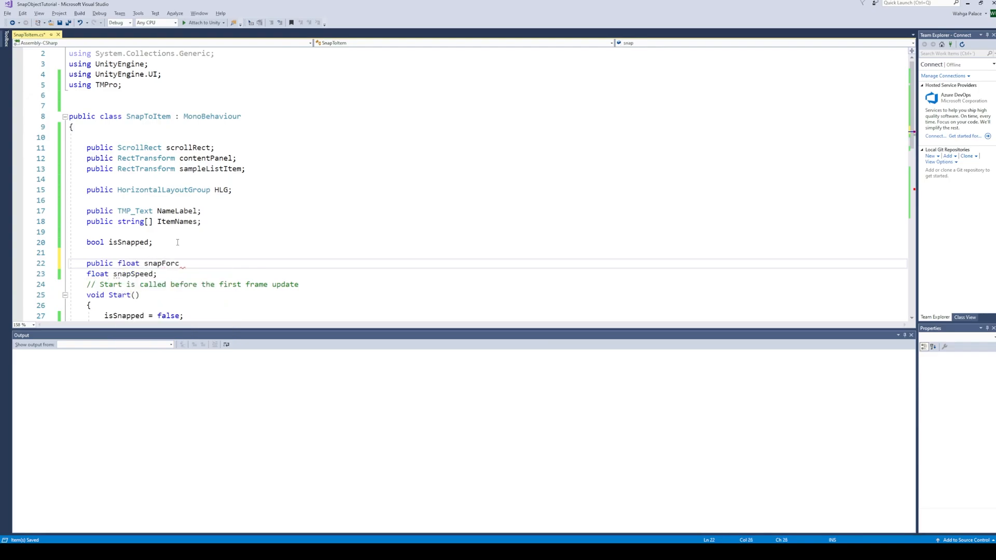
pyautogui.scroll(-3)
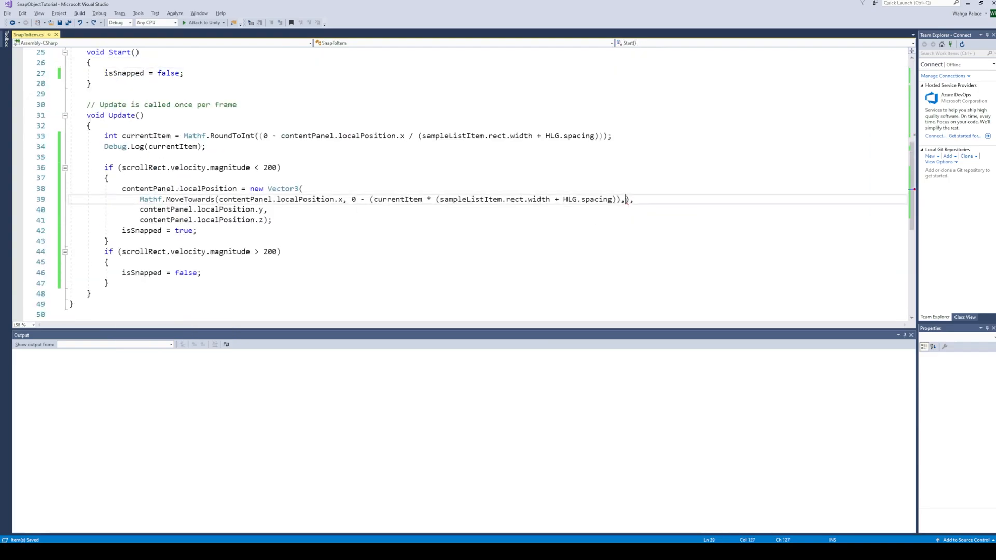
pyautogui.write('snapSpeed')
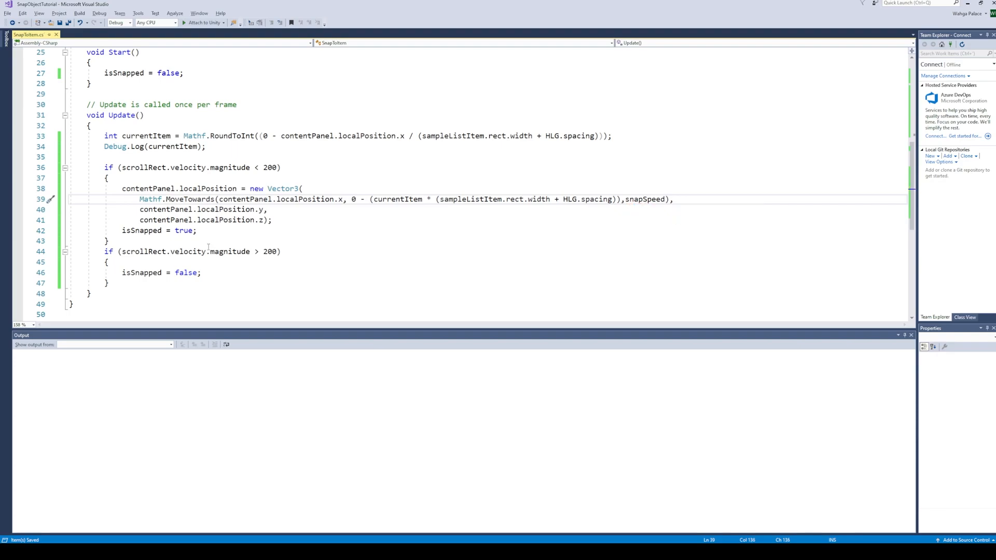
# - Reset snapSpeed to 0 when fast, grow it by snapForce * Time.deltaTime, and begin a position check
pyautogui.write('snapSpeed=0')
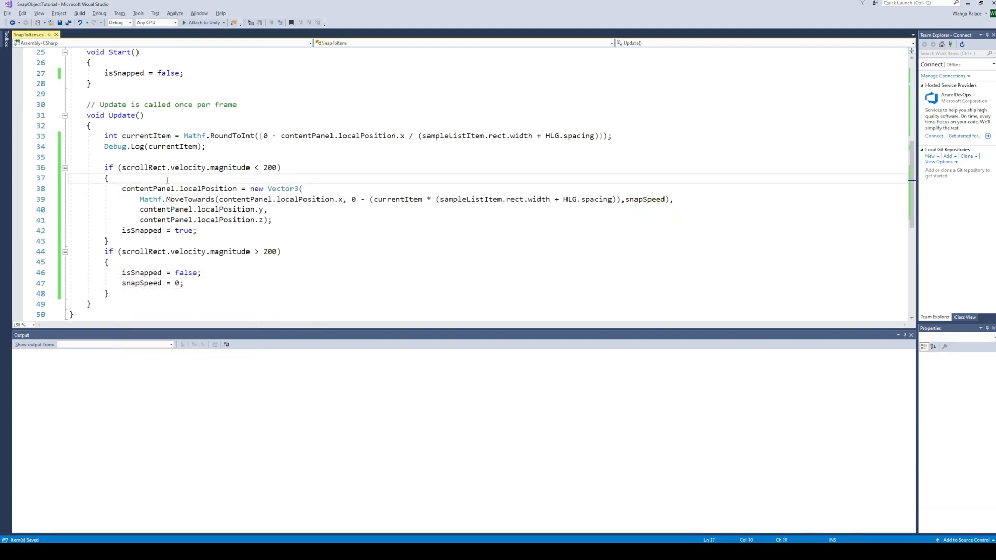
pyautogui.write('snapSpeed+s')
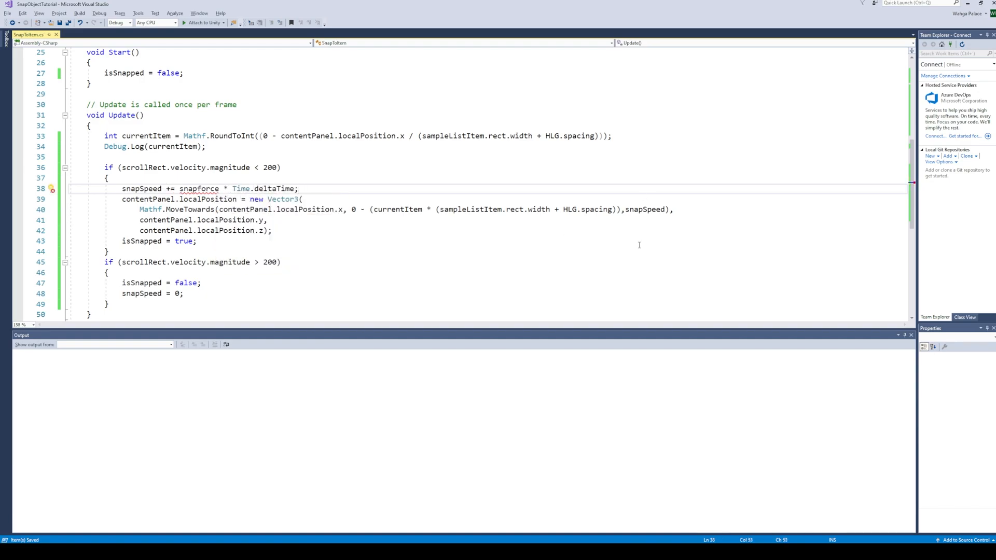
pyautogui.write('if(co')
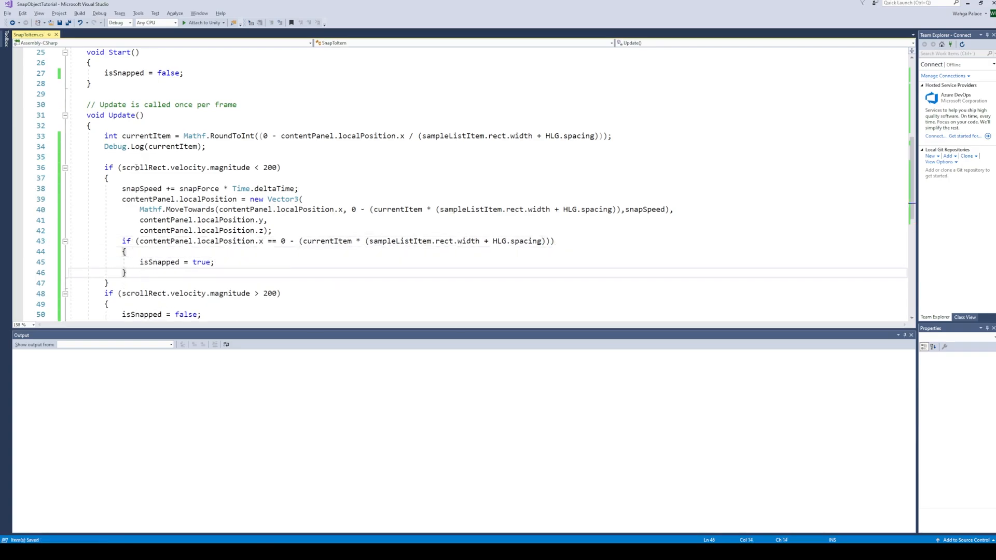
# - Add && !isSnapped to the snap condition and zero scrollRect.velocity with Vector2.zero
pyautogui.write('&& !isSnapped')
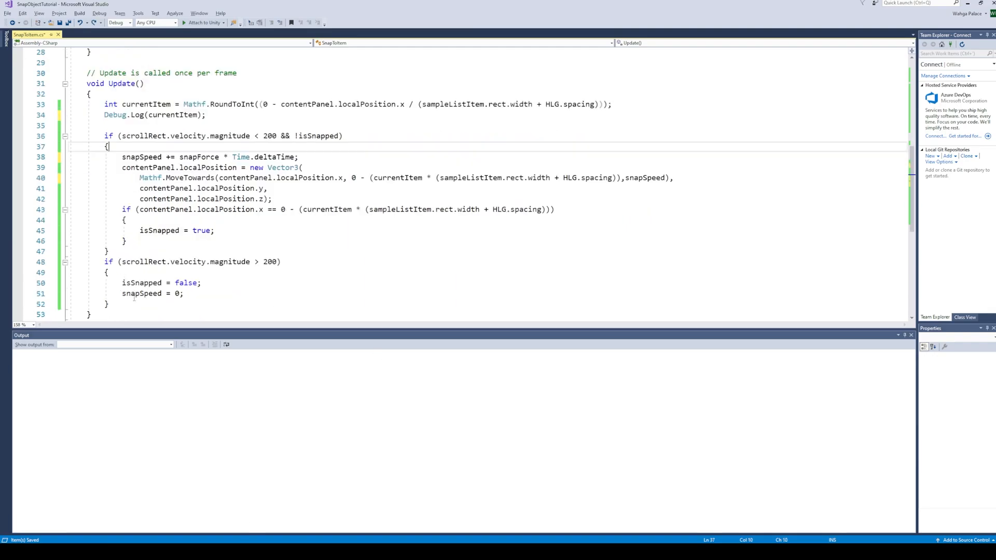
pyautogui.write('scrollRect.velocity.')
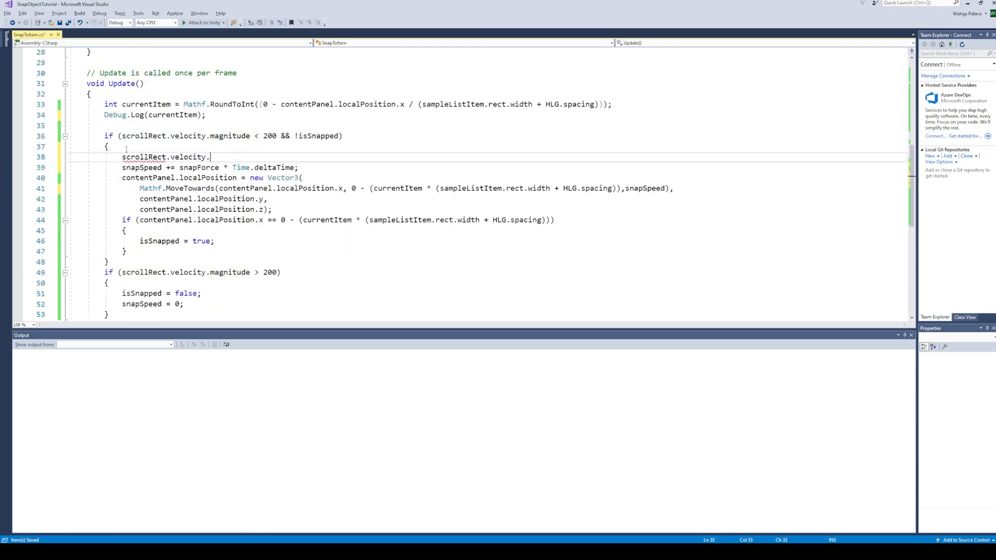
pyautogui.write('=Vector2.ze')
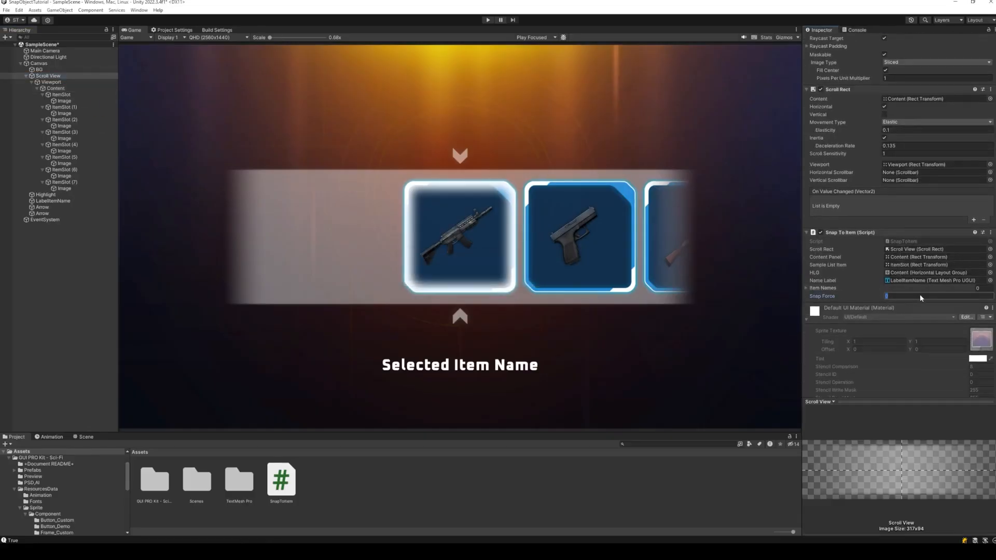
# - Set Snap Force to 100 on the Snap To Item component
pyautogui.write('100')
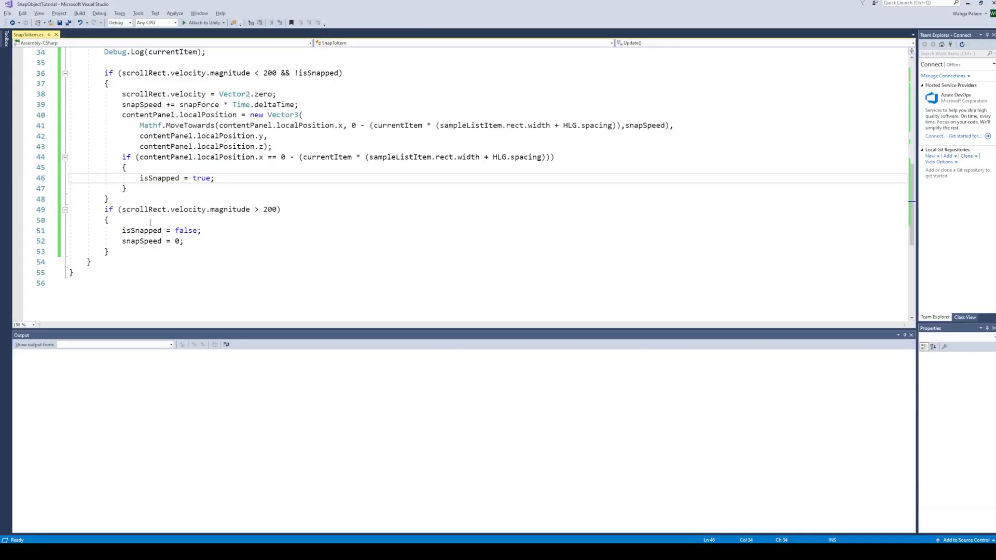
# - Set NameLabel.text to a placeholder when fast and ItemNames[currentItem] while snapping
pyautogui.scroll(3)
pyautogui.write('NameLabel = "________";')
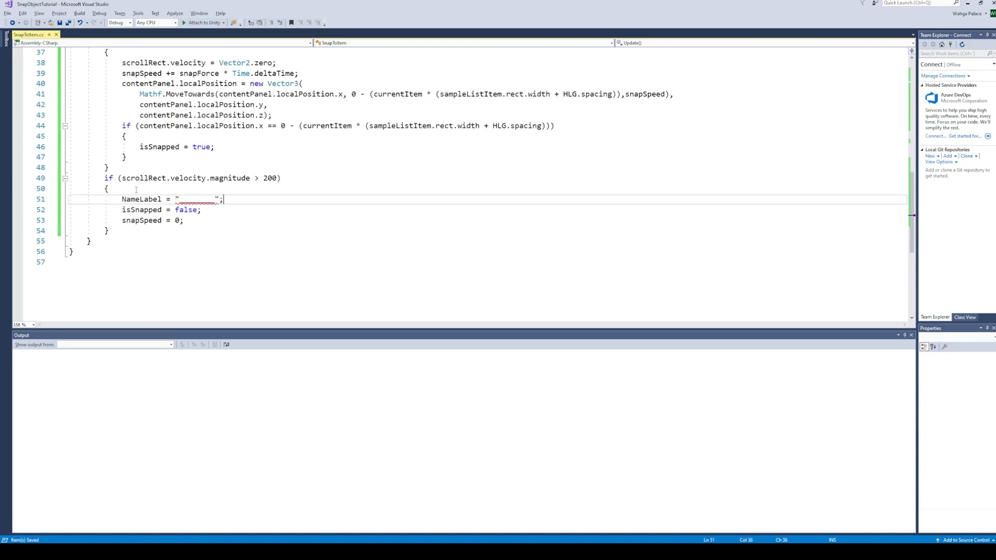
pyautogui.write('.text')
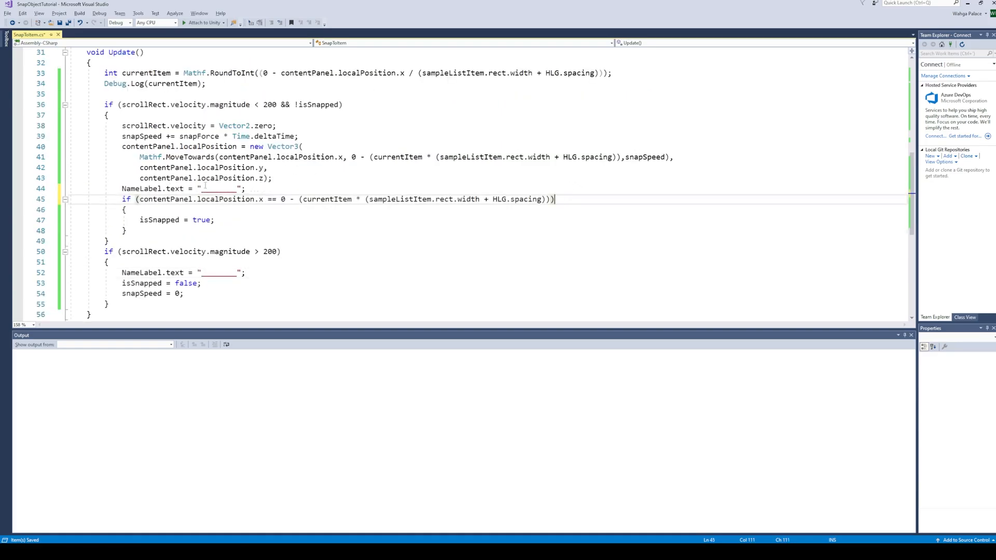
pyautogui.doubleClick(219, 220)
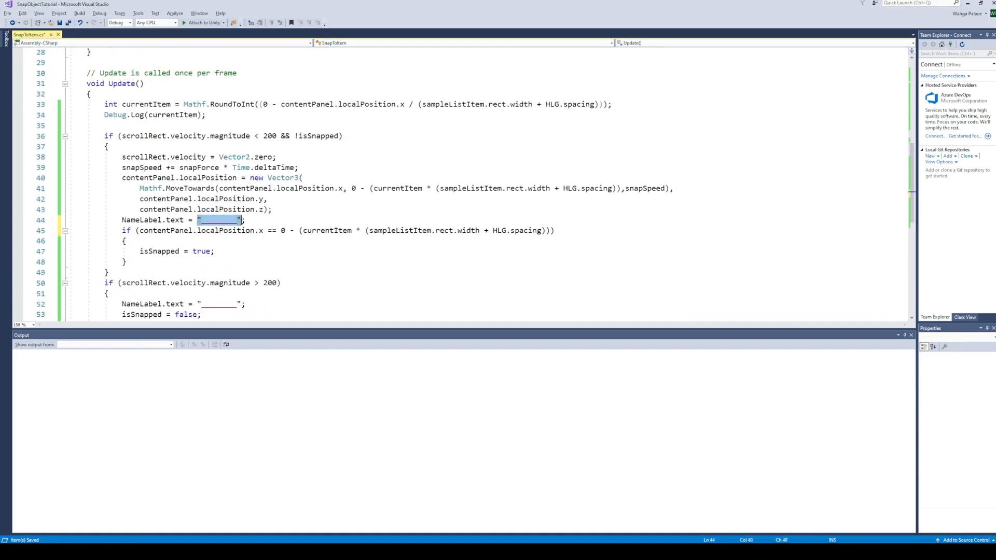
pyautogui.write('ItemNames[]')
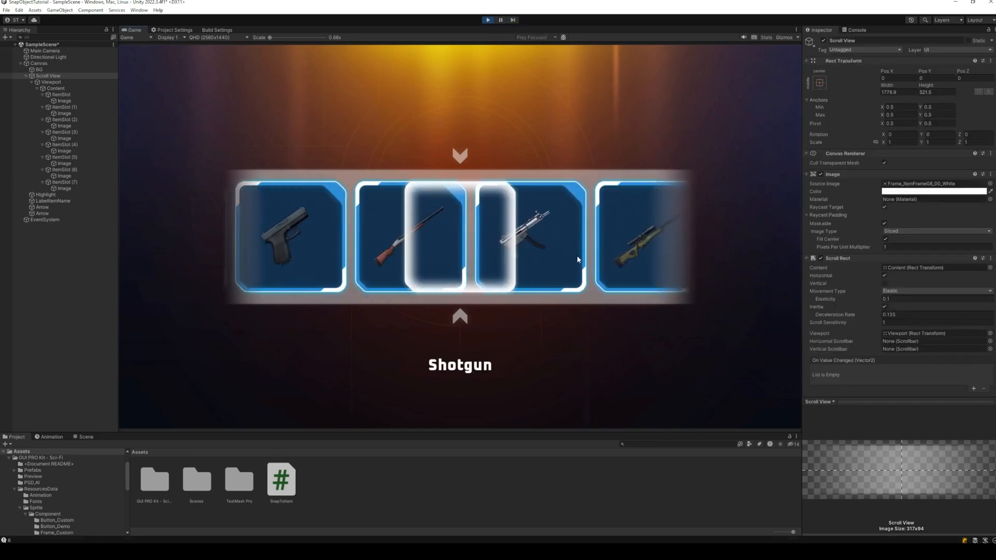
# - Scroll the weapon list in the running Game view to confirm it snaps and shows the name
pyautogui.hscroll(3)
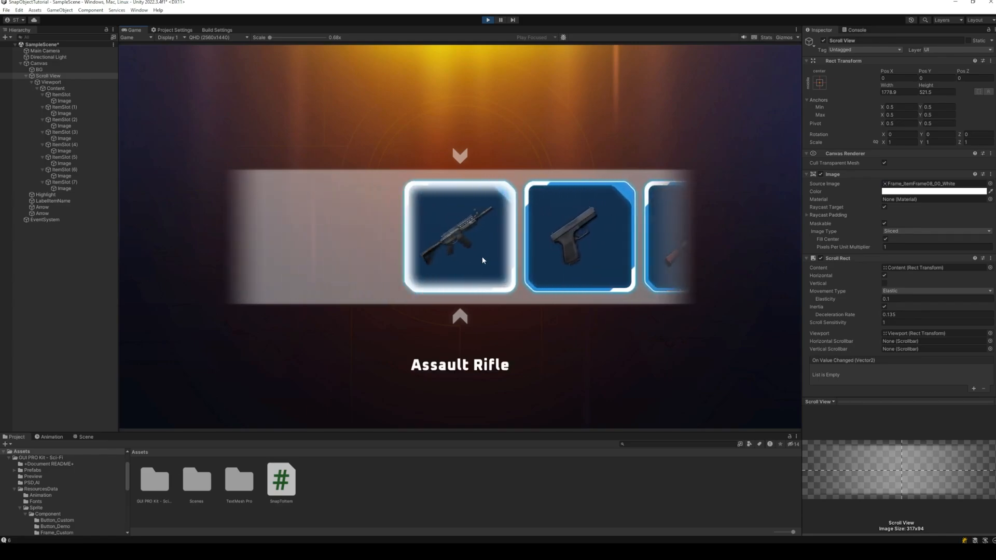